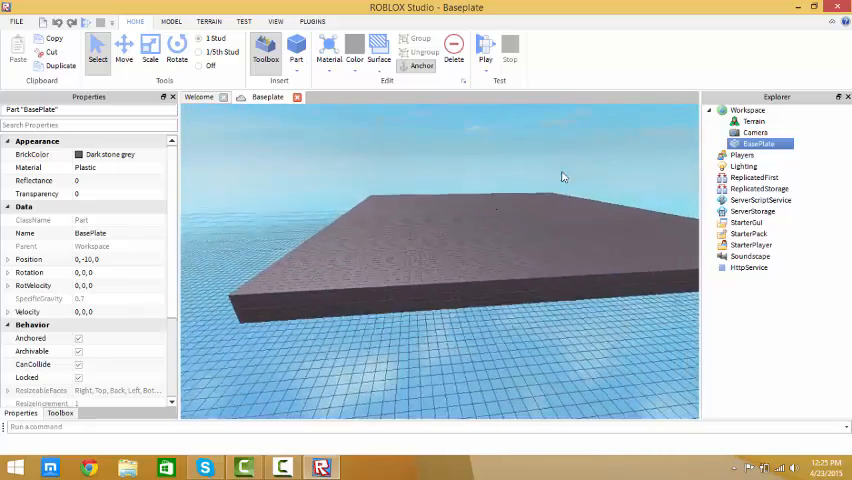
Step: Select the BasePlate part in Explorer and delete it from the Workspace
click(150, 48)
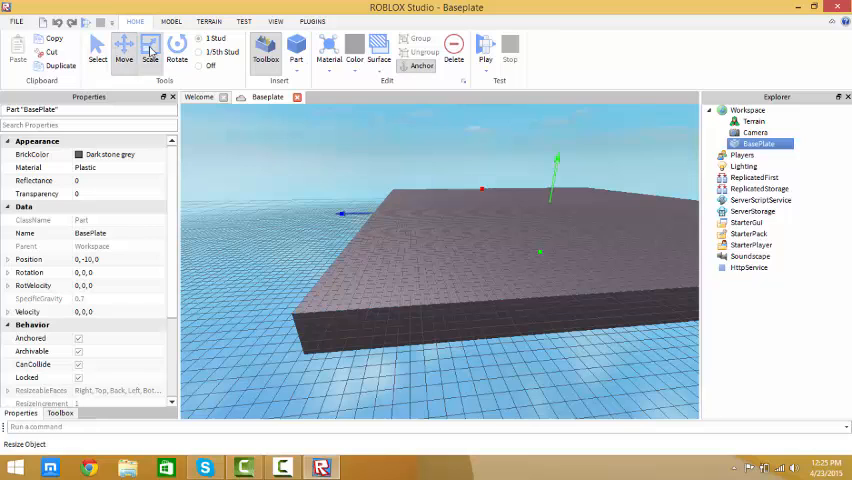
click(150, 48)
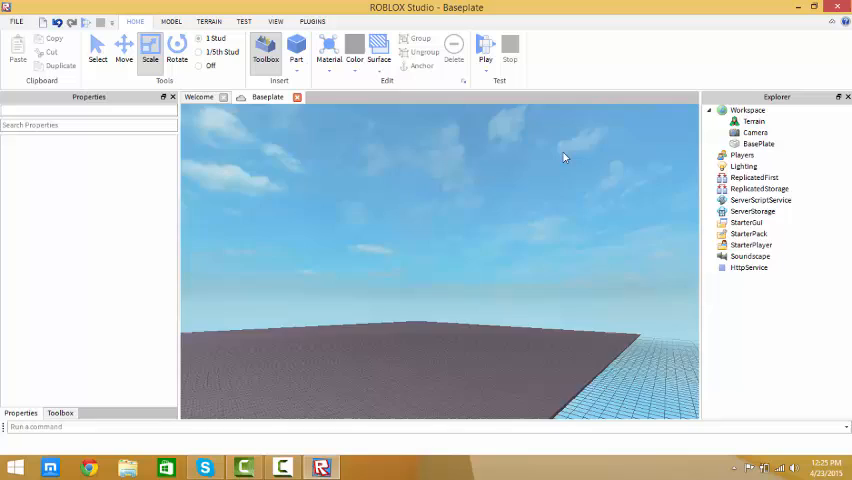
click(758, 143)
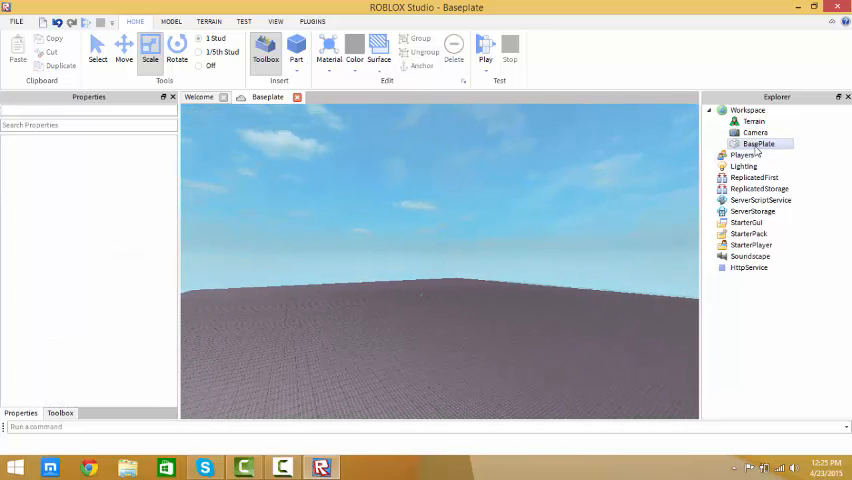
click(758, 143)
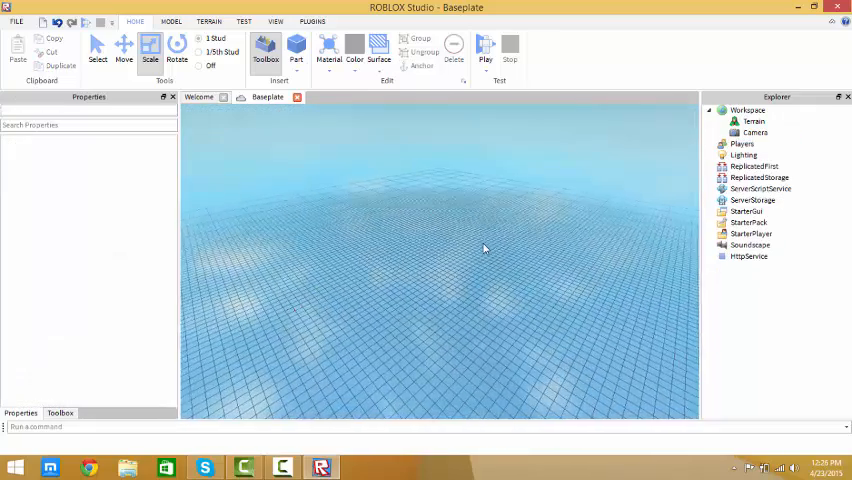
Step: Insert a new Part, stretch it, and set its Size to 400, 1, 400
click(296, 48)
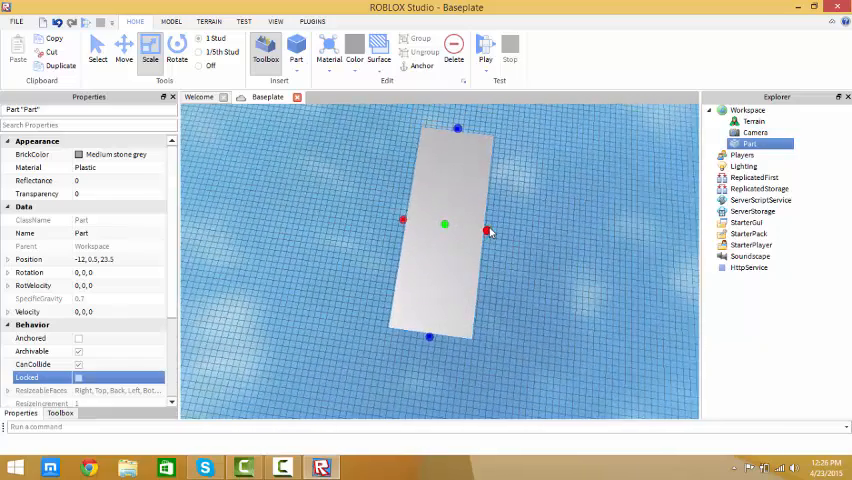
drag(488, 232, 535, 291)
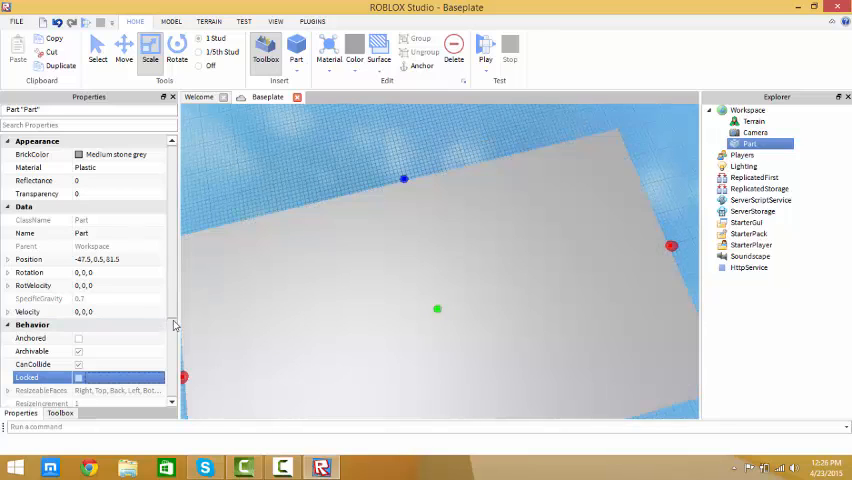
scroll(down, 3)
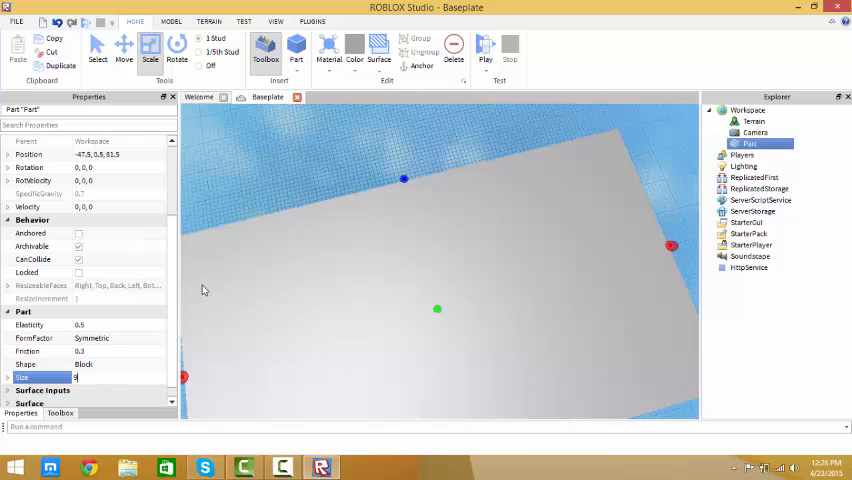
text(4)
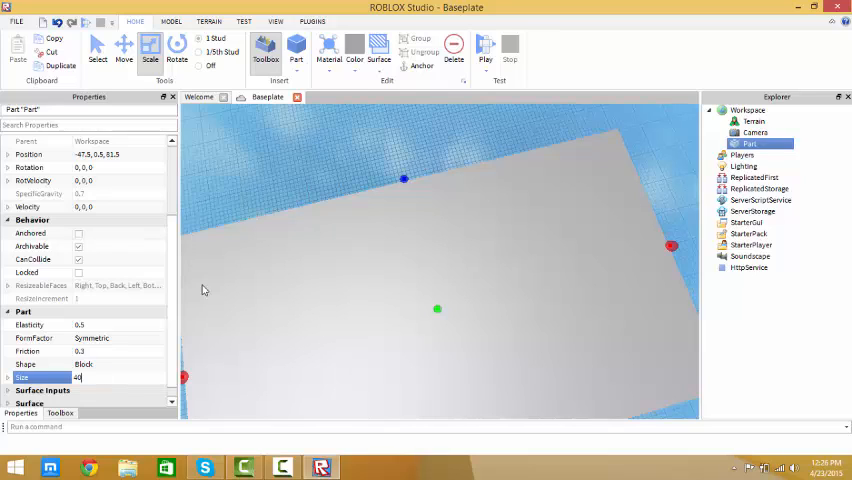
text(00, 1, 400)
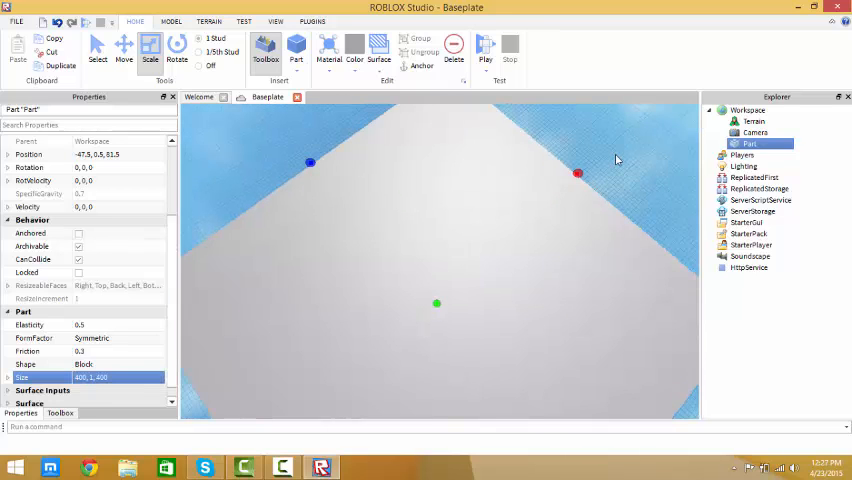
mouse_move(170, 328)
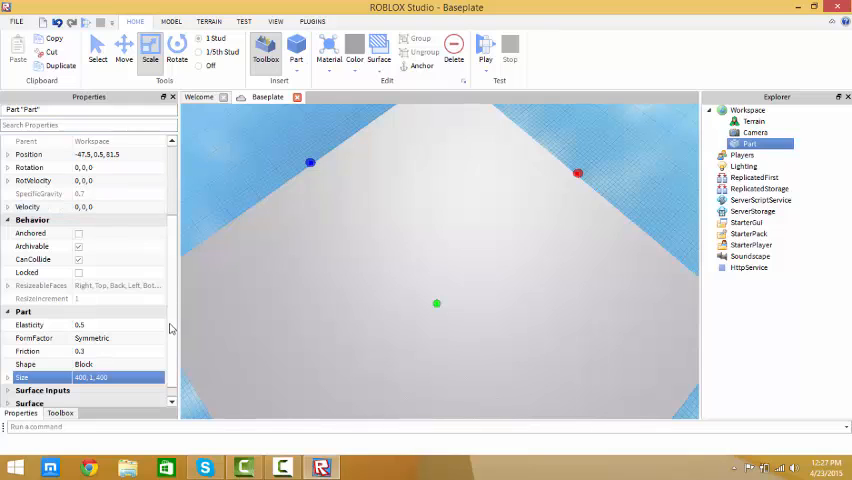
Step: Anchor the slab, color it Bright green, and set its Material to Grass
click(40, 233)
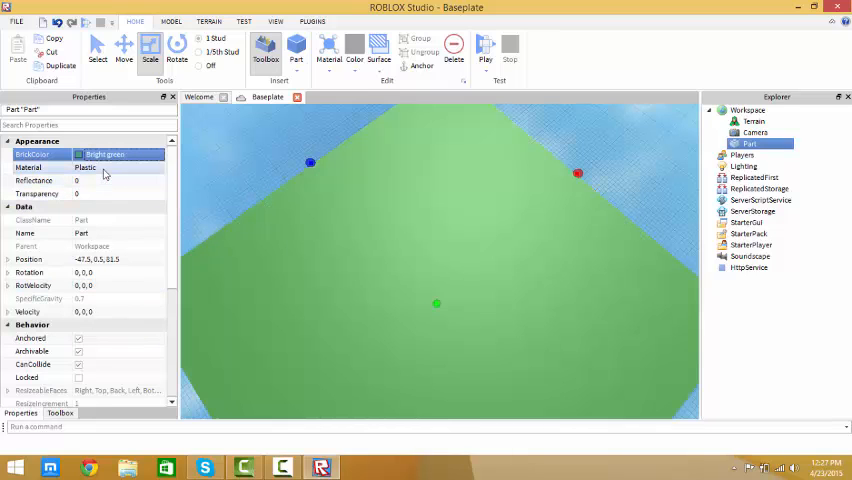
click(85, 167)
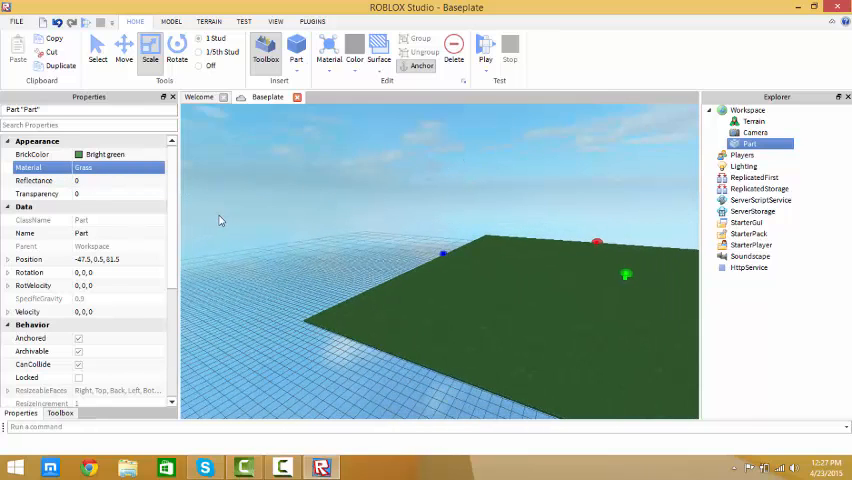
scroll(down, 3)
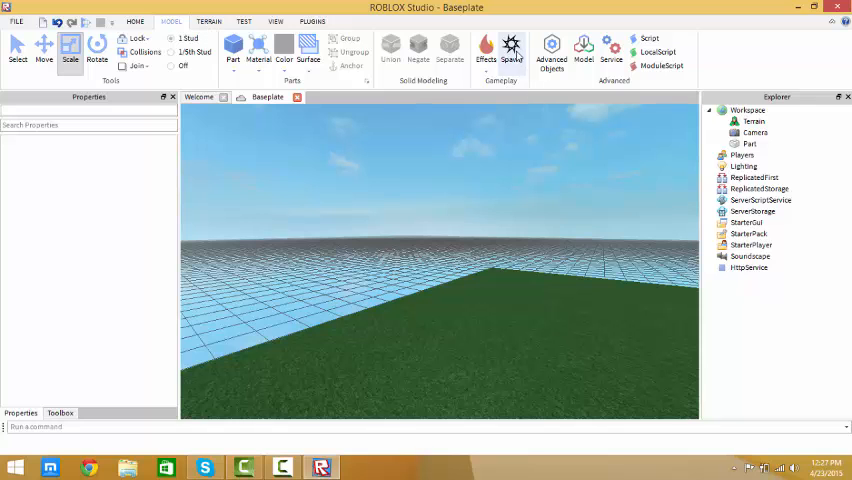
Step: Insert a SpawnLocation and take the Move tool to position it near the slab edge
click(511, 48)
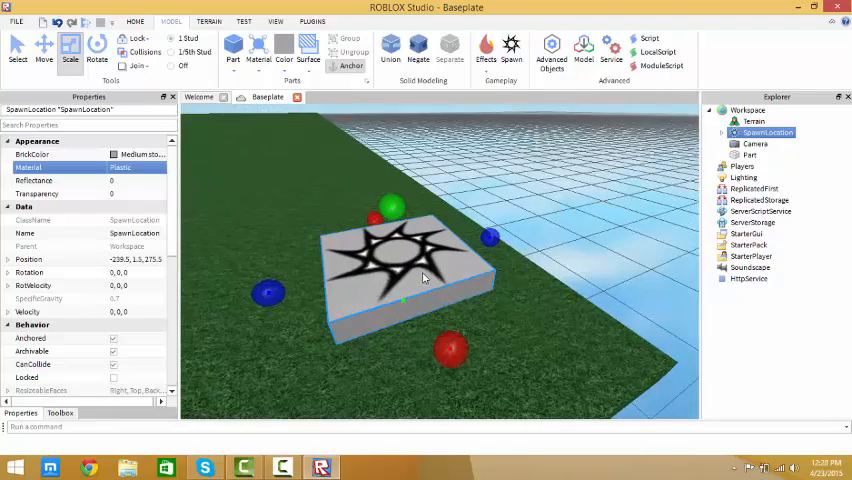
click(136, 20)
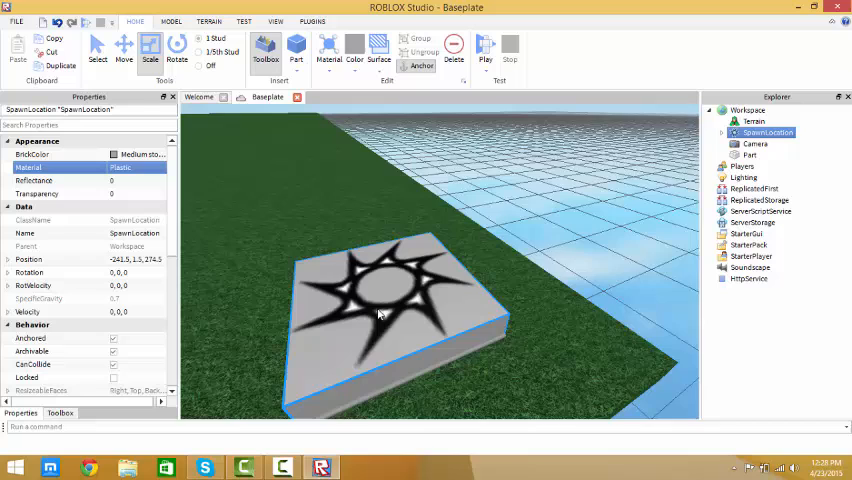
click(124, 50)
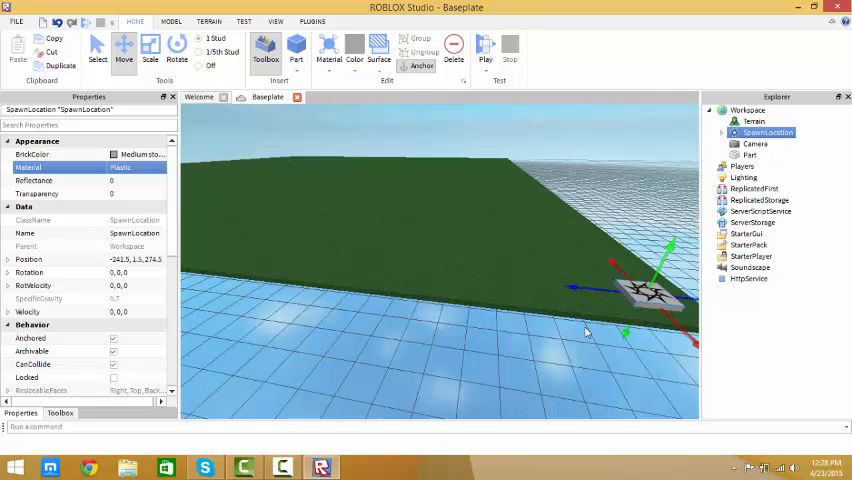
mouse_move(586, 302)
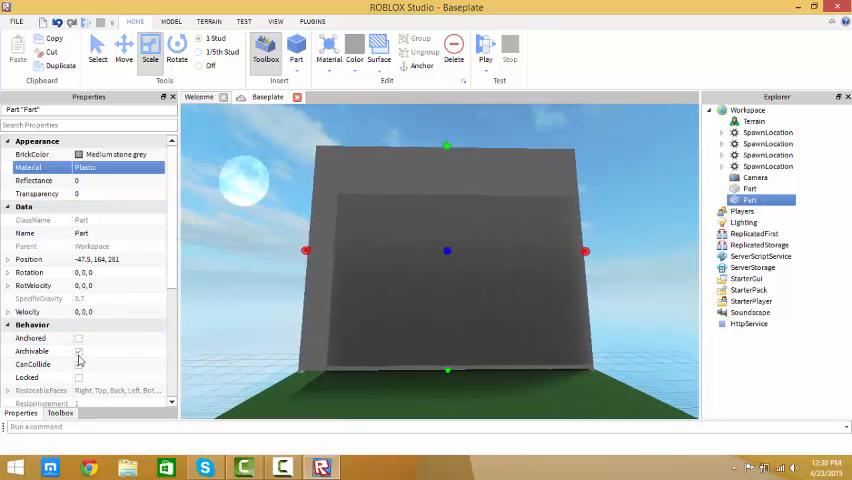
Step: Anchor the wall part and set its Transparency in Properties
click(79, 338)
text(1)
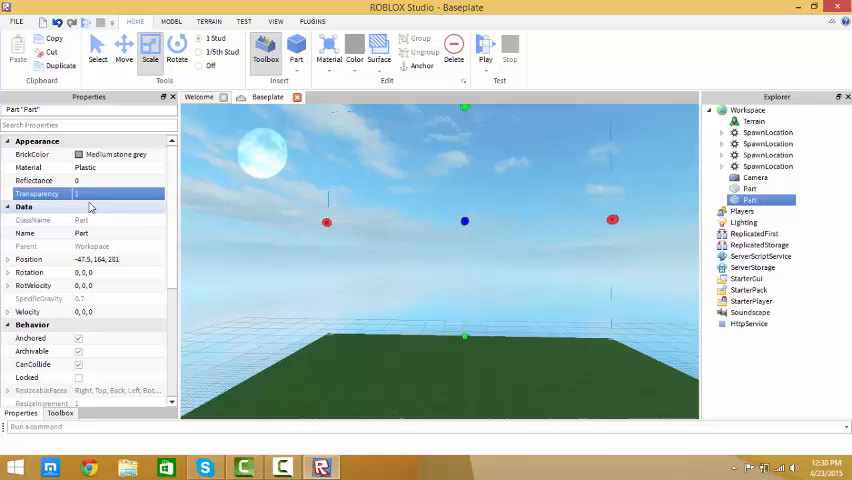
text(0)
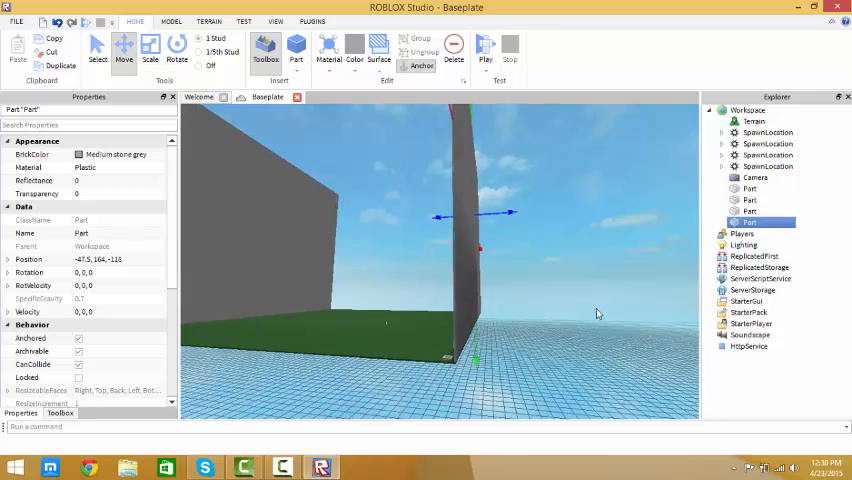
Step: Rotate and move a wall, set a hidden Part's Transparency to 0, and select the next
click(177, 48)
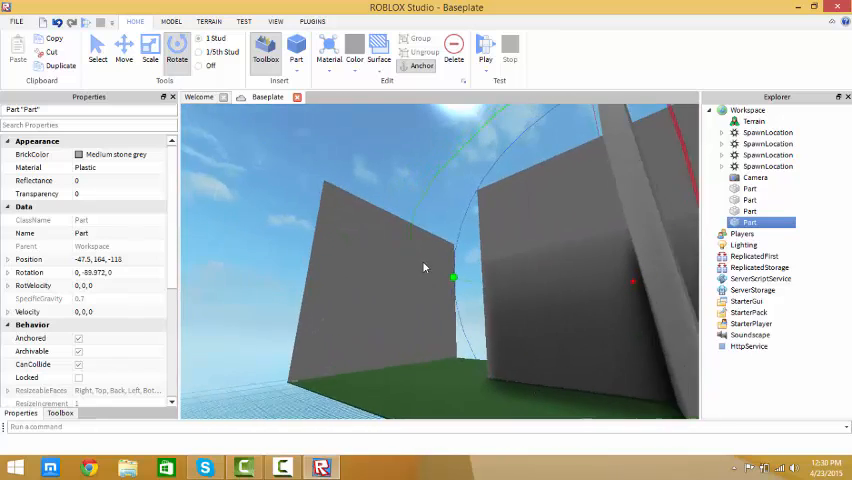
click(124, 48)
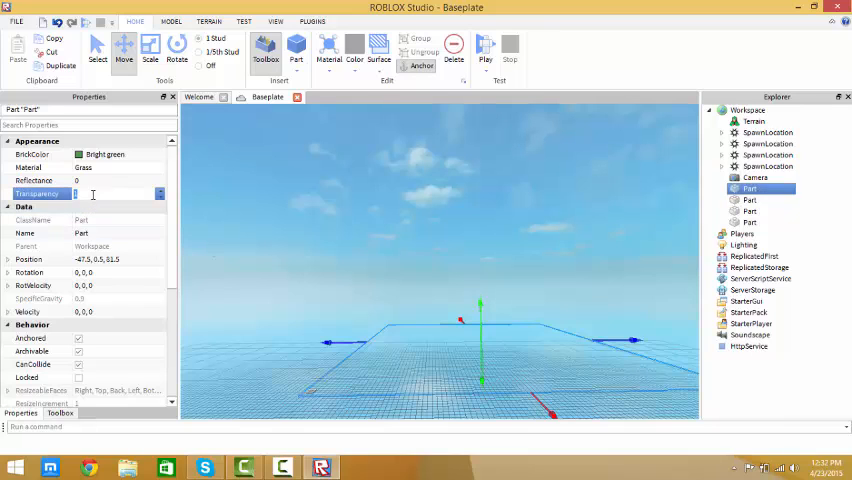
text(0)
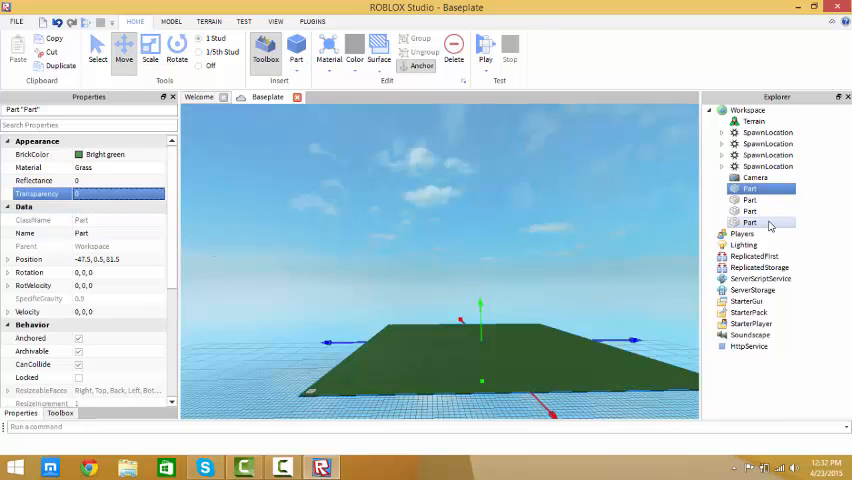
click(749, 211)
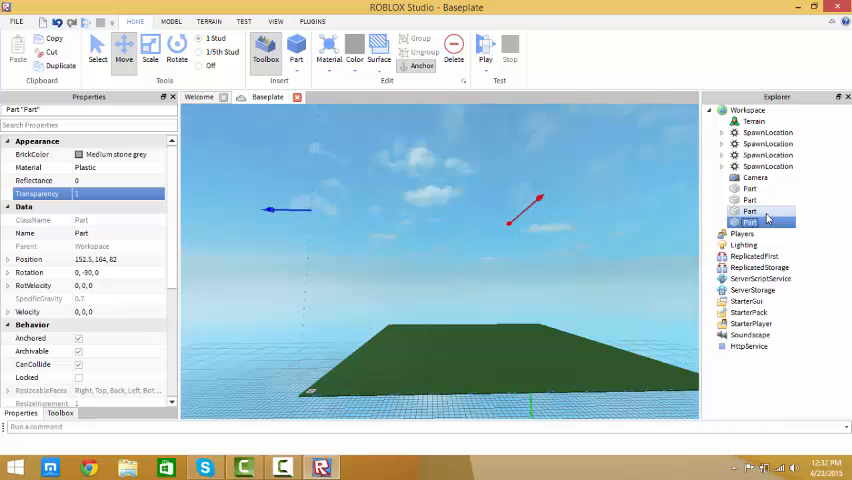
click(100, 193)
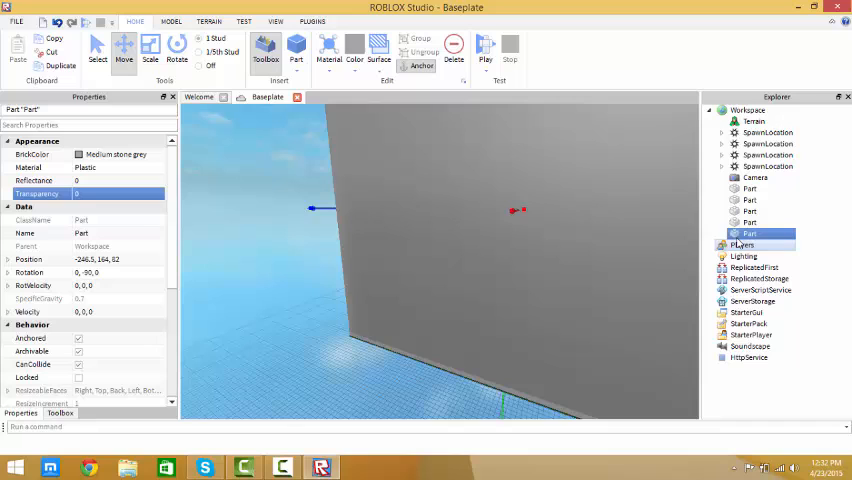
Step: Clear the Explorer selection after revealing the stone parts
click(749, 233)
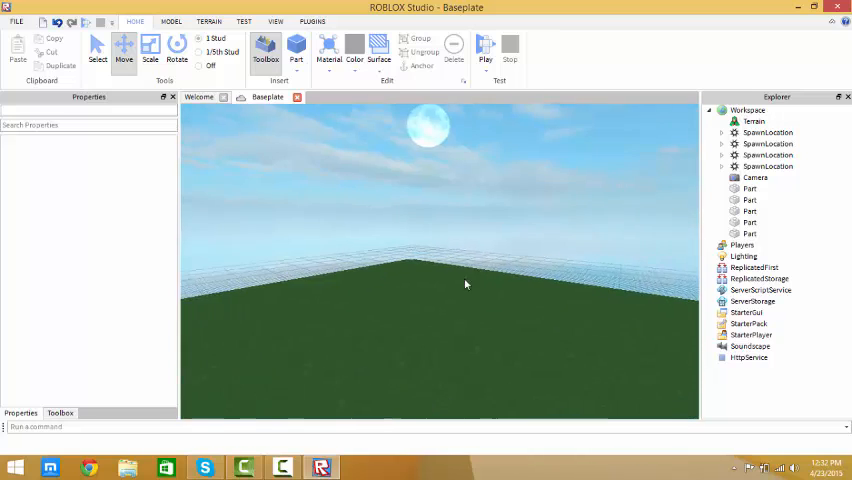
Step: Play-test the place, send 'lol' in chat, then stop the test
click(486, 46)
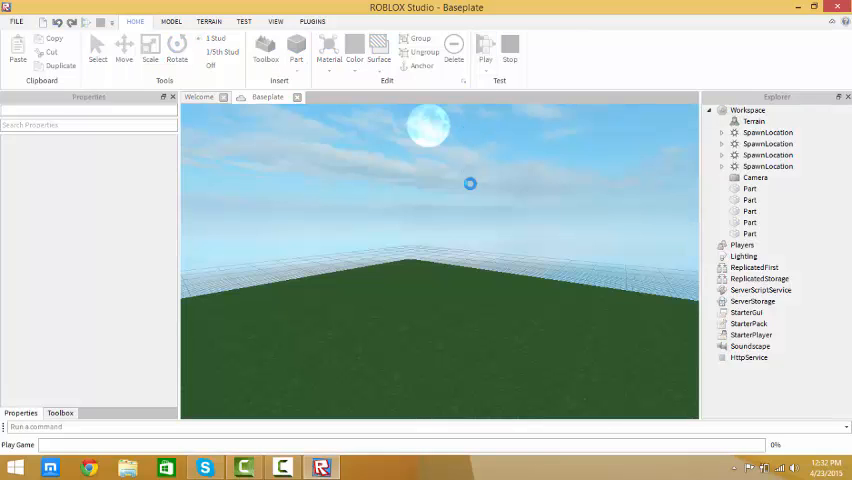
click(486, 48)
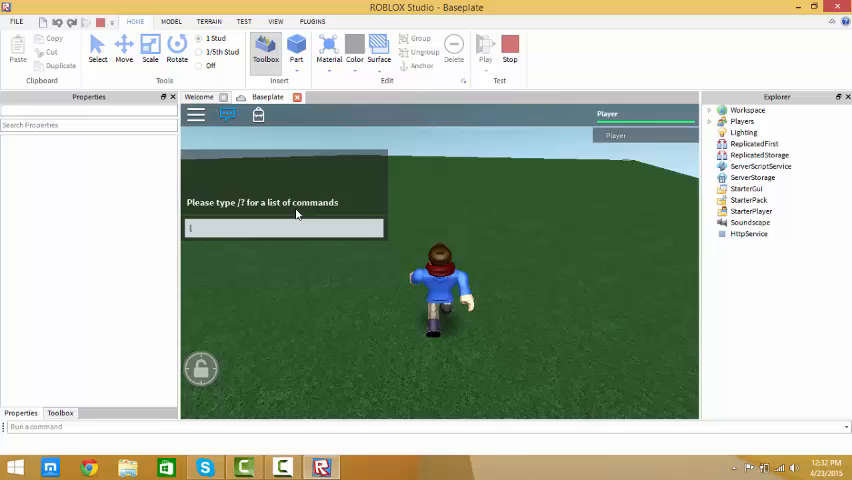
text(lol)
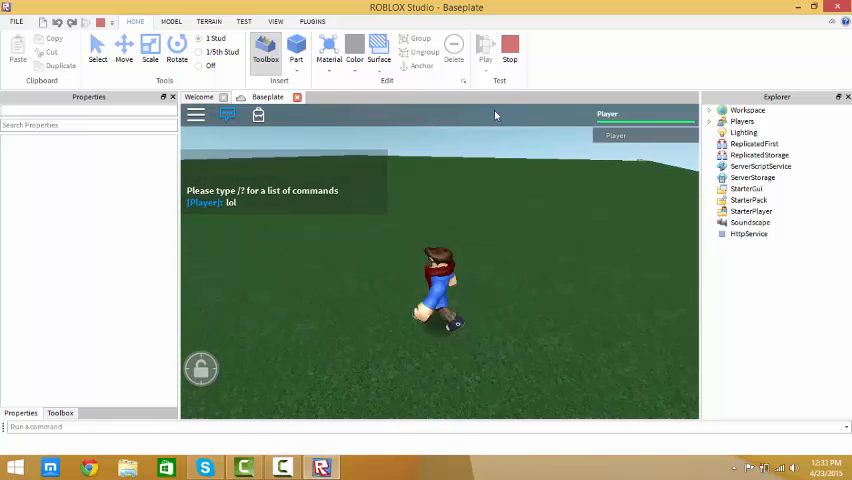
click(510, 47)
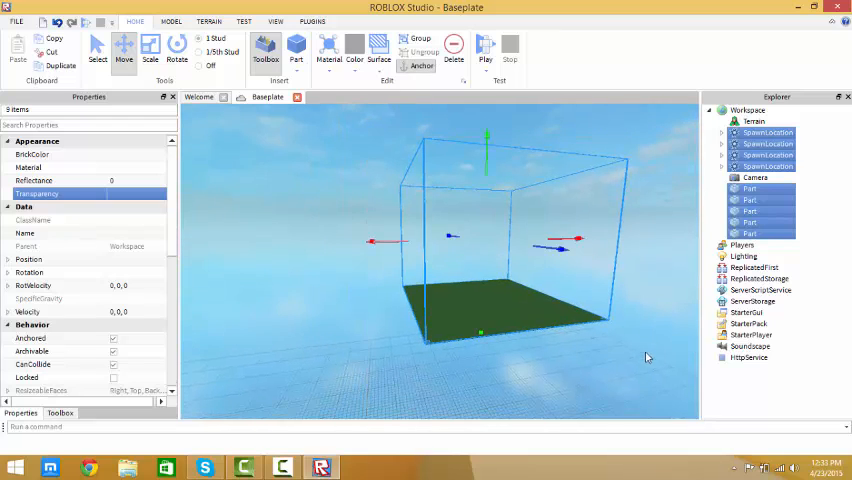
mouse_move(178, 214)
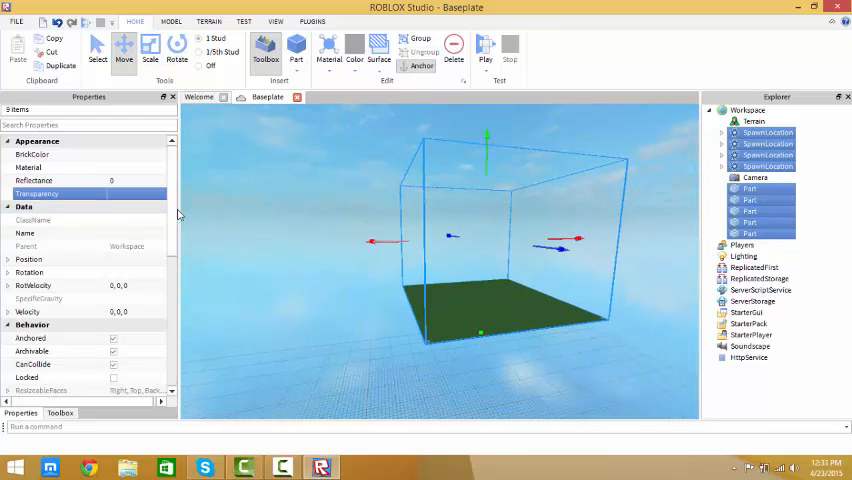
Step: Group the selected Parts and SpawnLocations into a Model and bring up its context menu
scroll(down, 3)
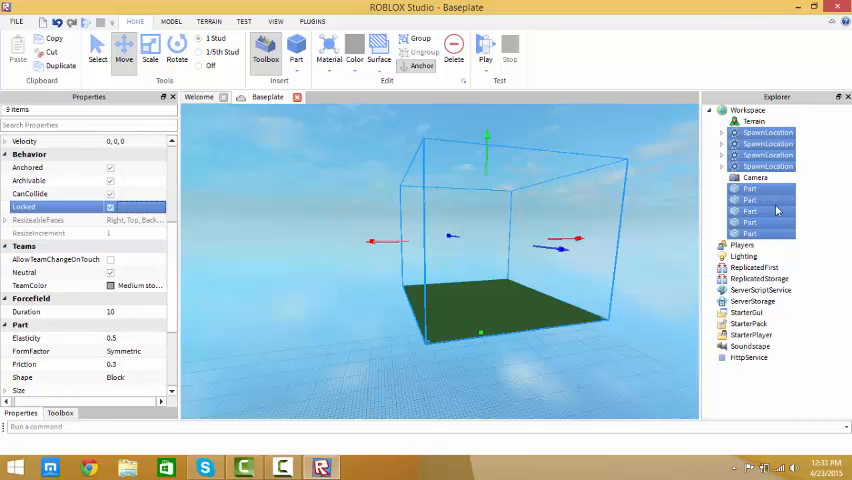
click(419, 41)
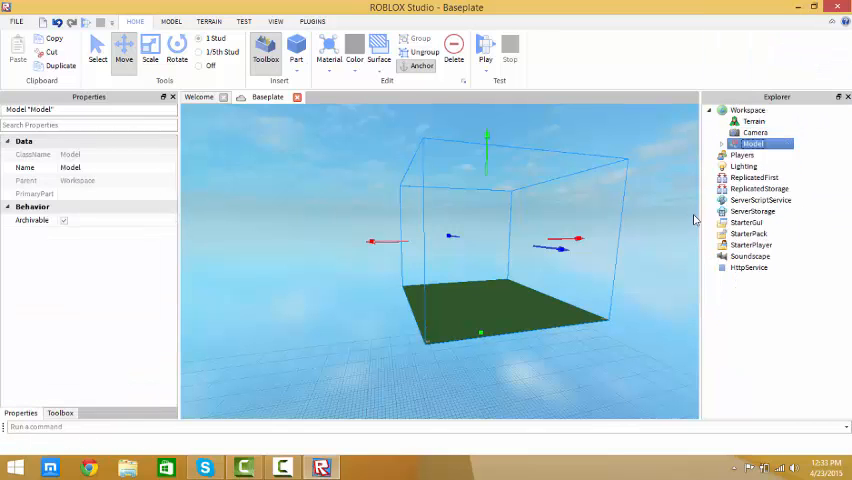
right_click(755, 143)
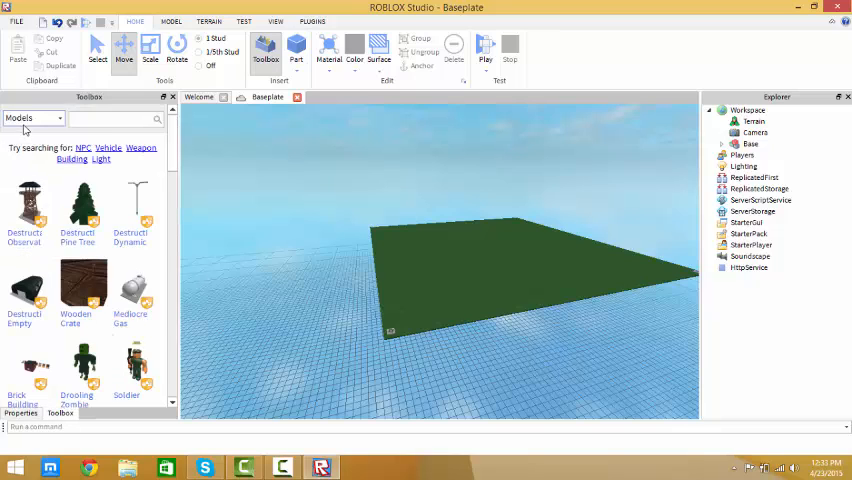
Step: Add the ClassicSword from ROBLOX Sets > Weapons to StarterPack and close the Toolbox
click(33, 118)
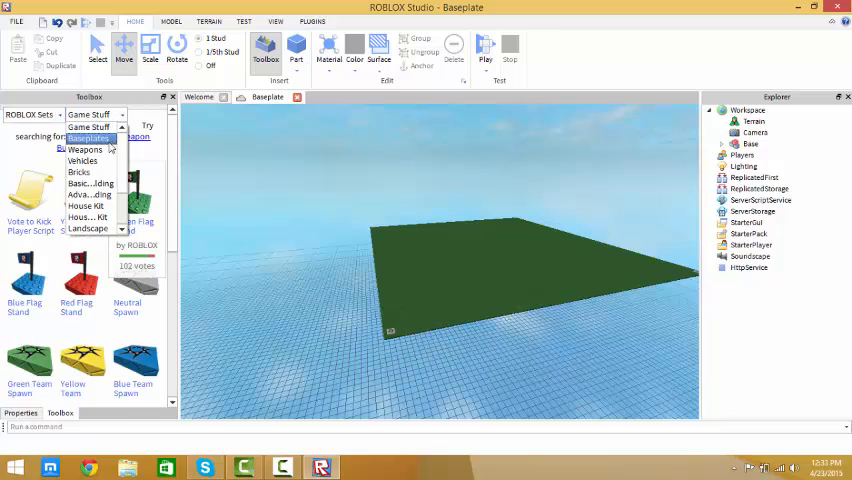
click(85, 149)
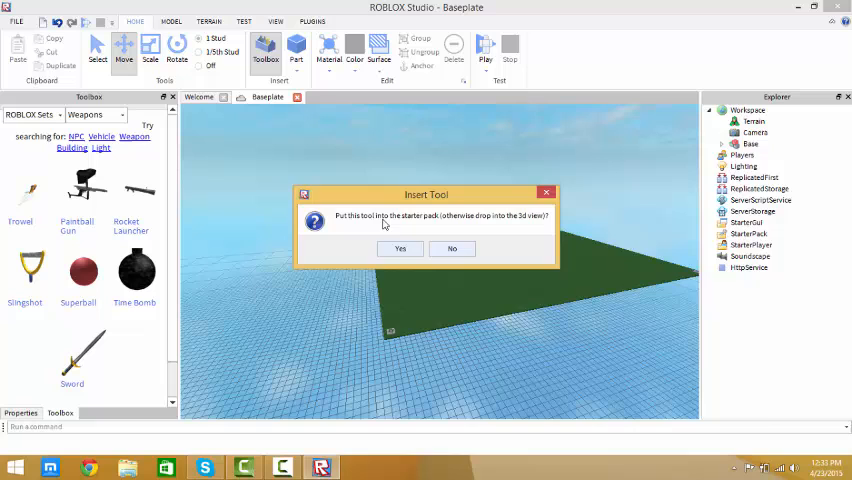
click(451, 248)
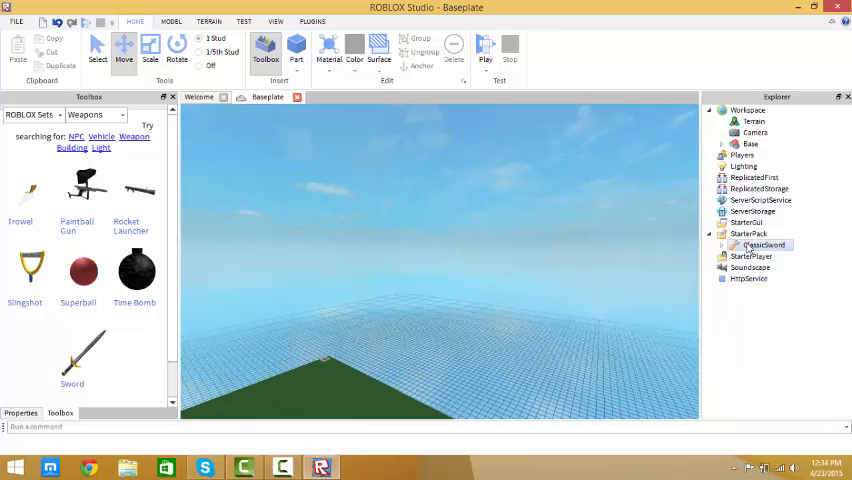
right_click(760, 245)
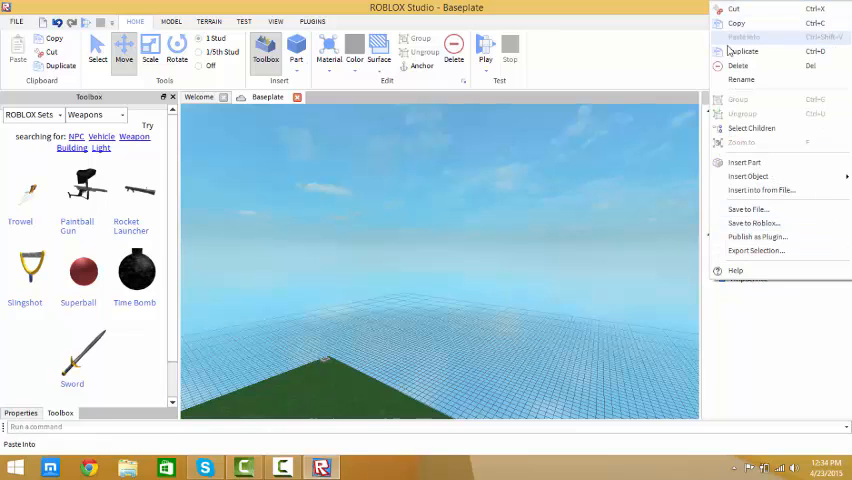
click(742, 37)
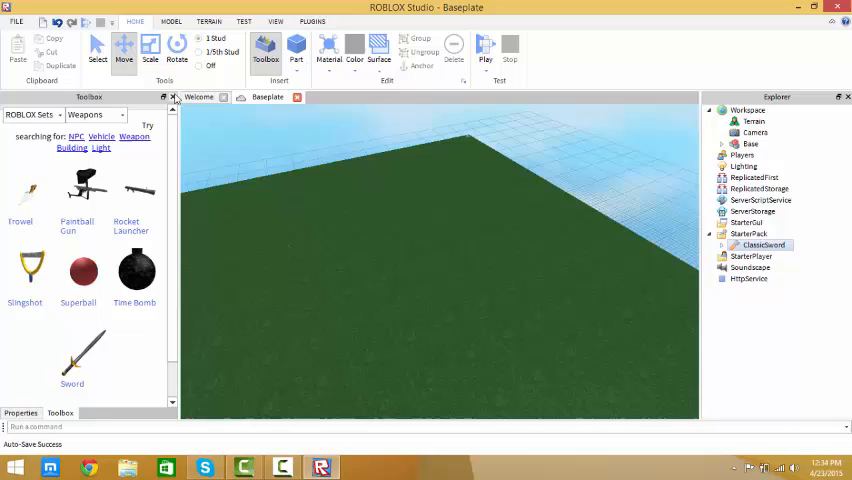
click(173, 97)
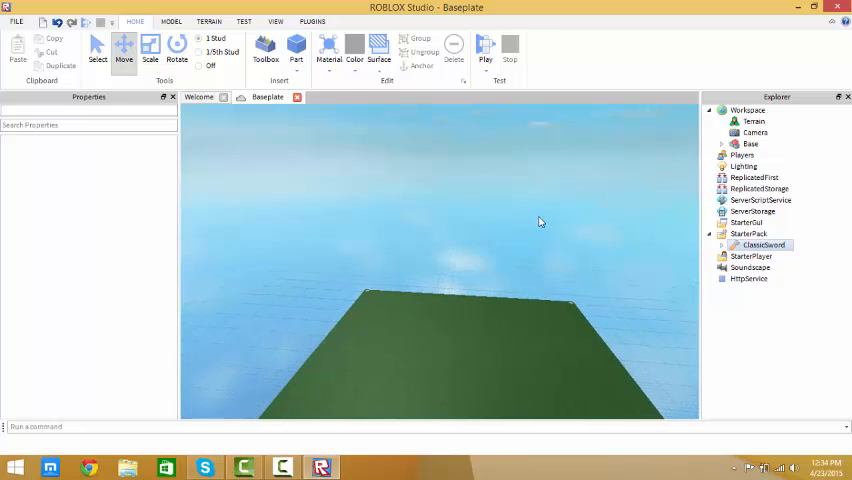
mouse_move(357, 190)
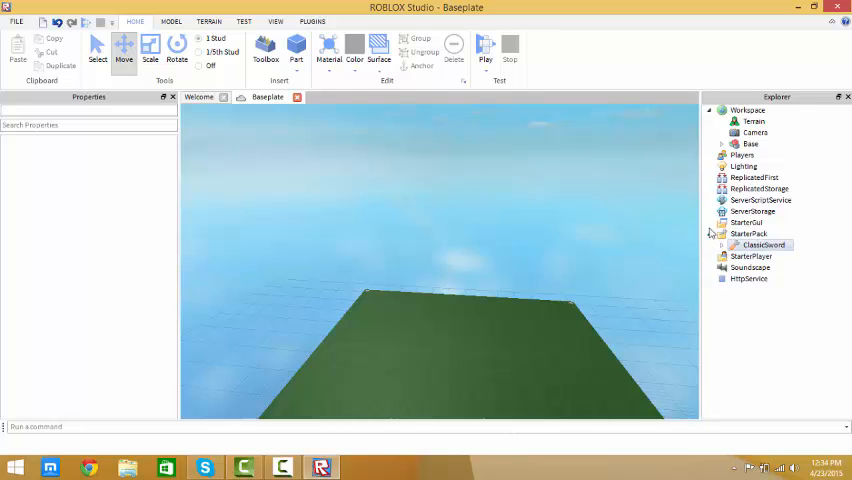
Step: Insert a ScreenGui object under StarterGui in the Explorer
right_click(751, 234)
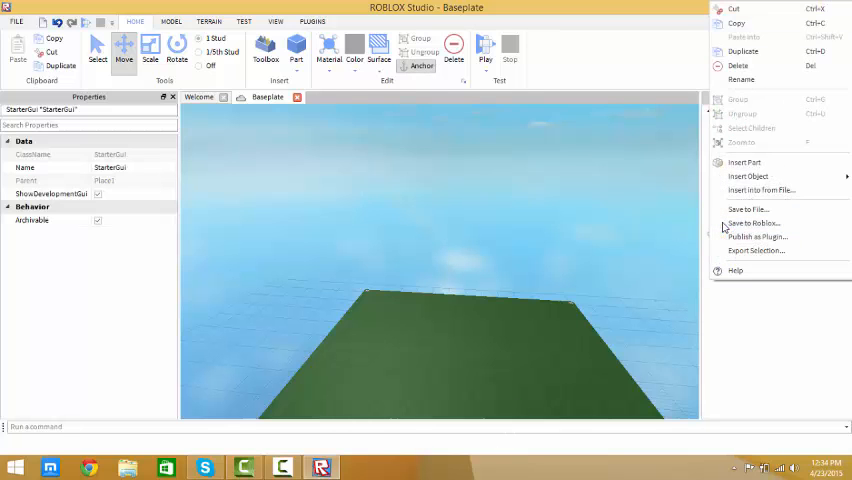
mouse_move(748, 176)
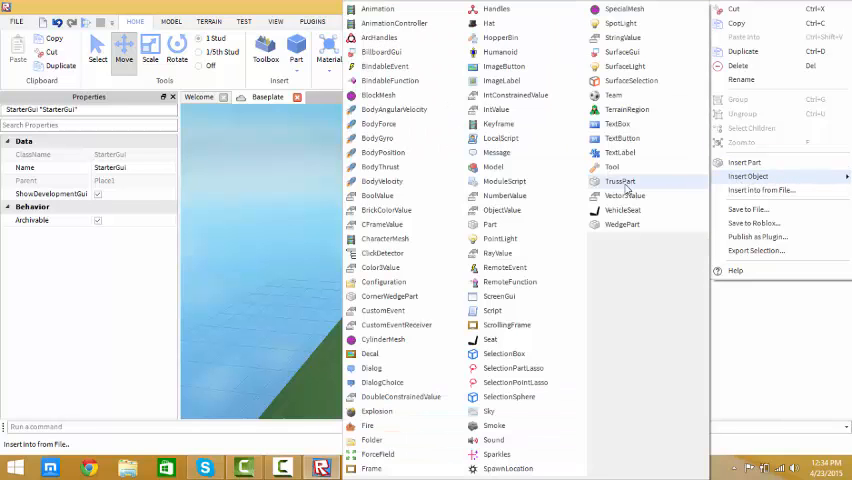
mouse_move(500, 81)
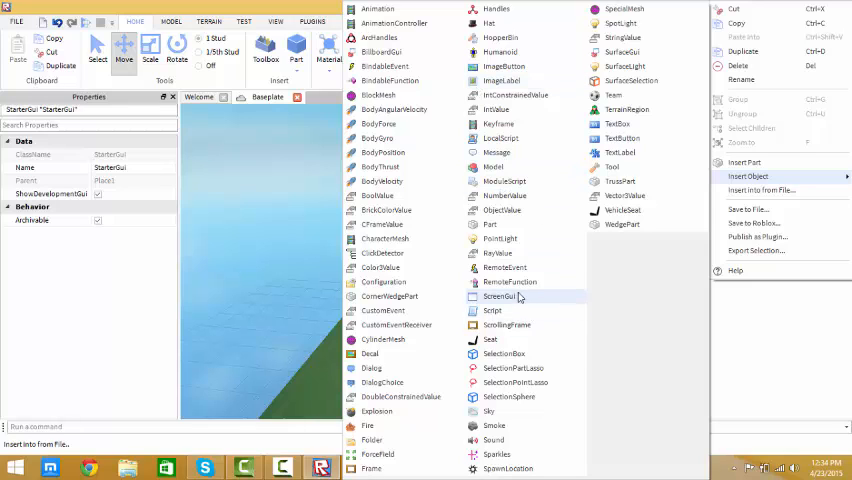
click(500, 296)
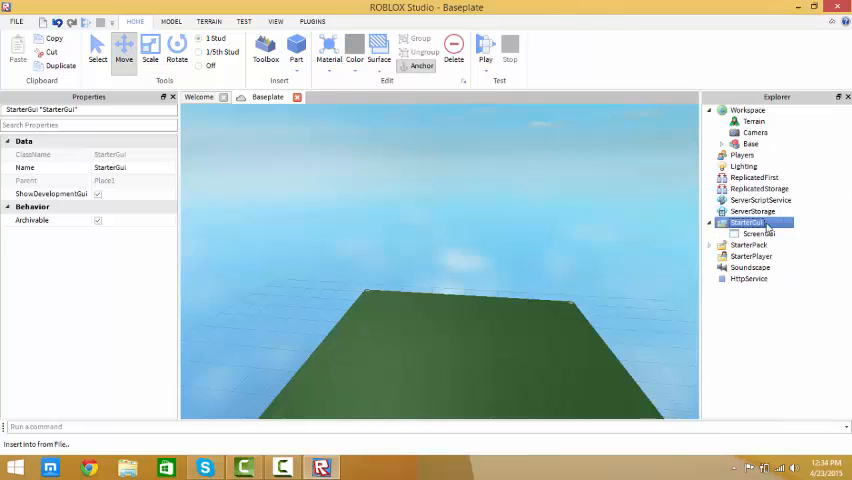
right_click(750, 222)
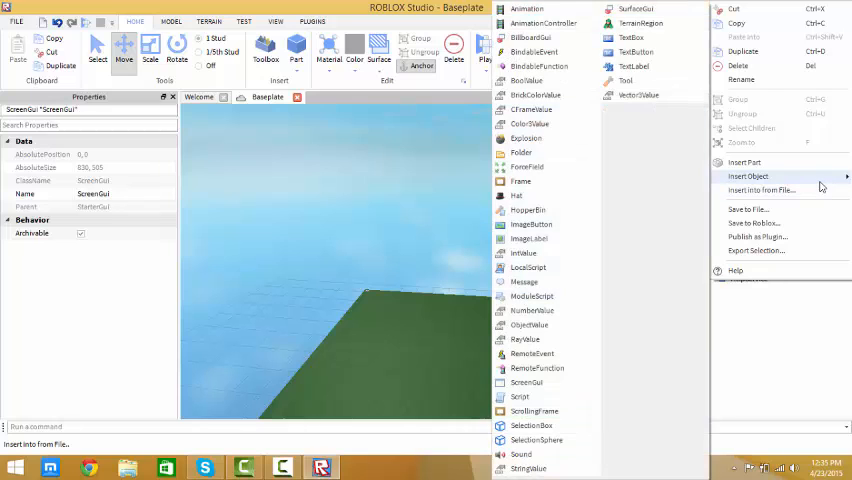
mouse_move(821, 188)
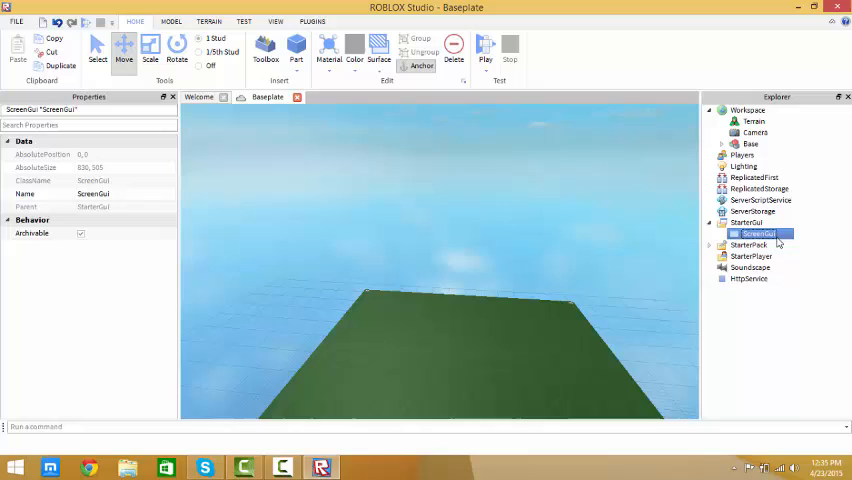
Step: Insert a TextButton into the ScreenGui and change its Text from Button to Kill
right_click(759, 233)
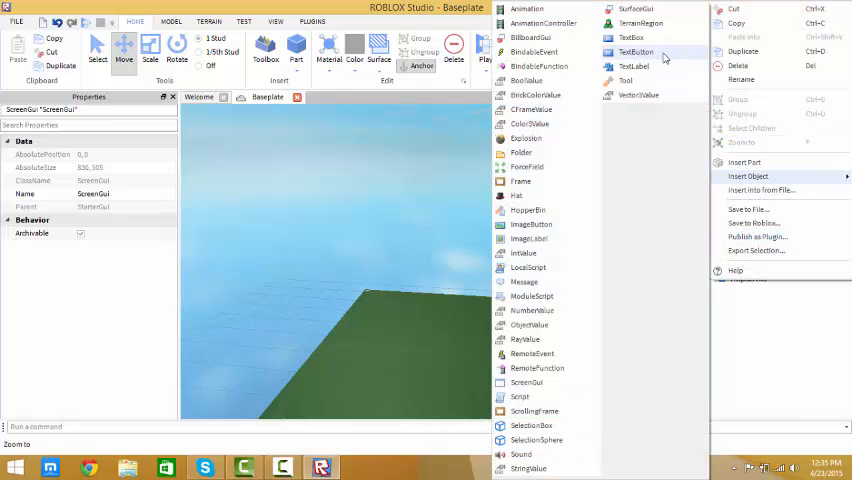
click(636, 52)
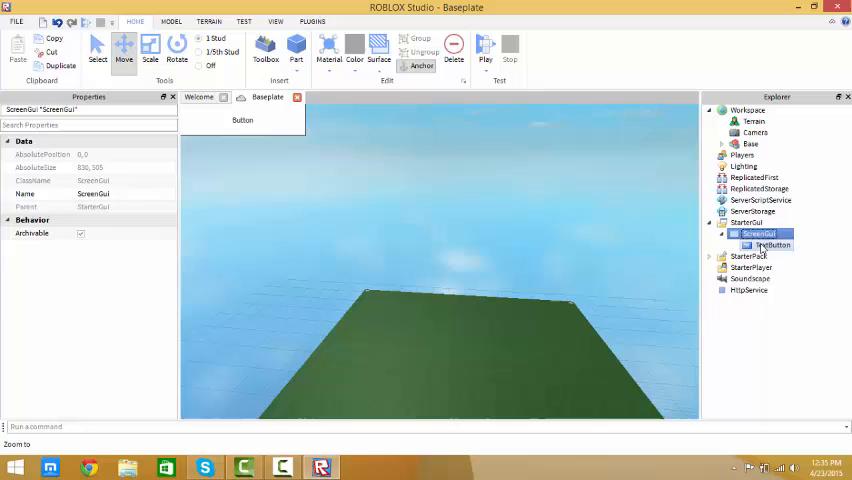
click(772, 245)
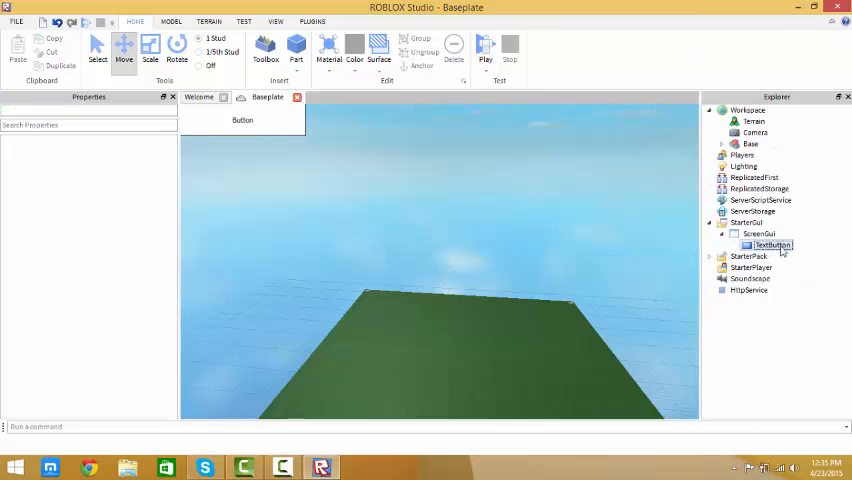
click(771, 245)
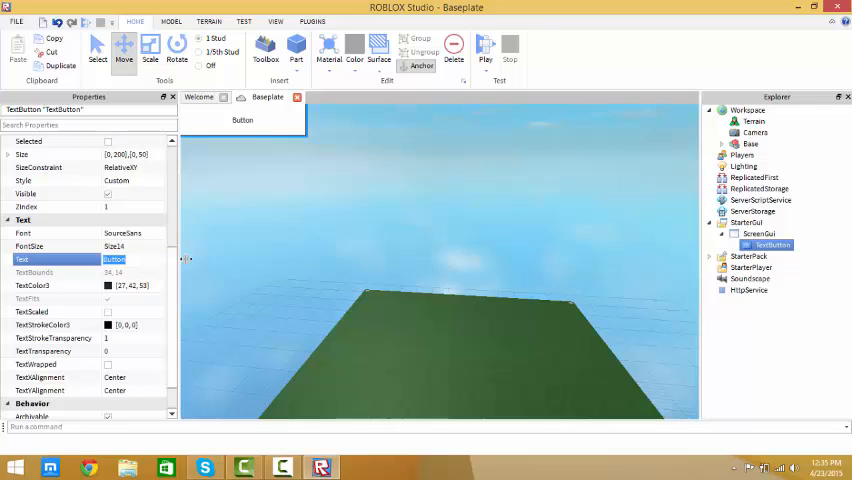
text(Kill)
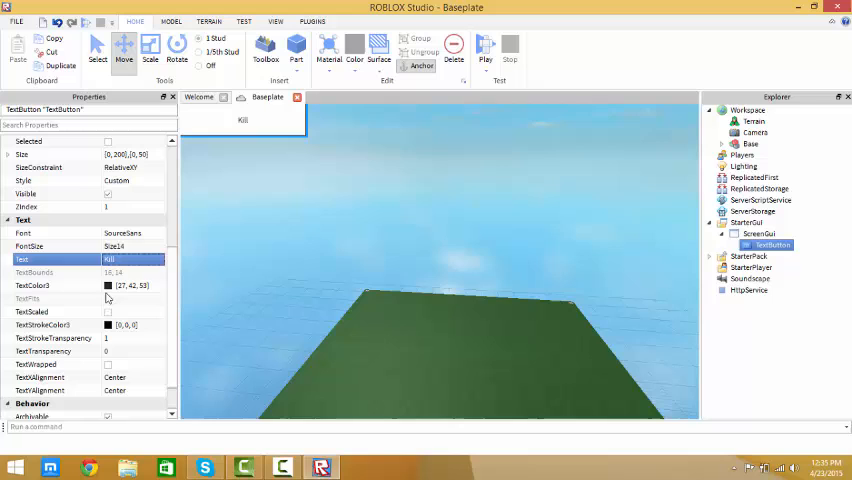
Step: Make the Kill button's text colour red and its background colour black
click(130, 285)
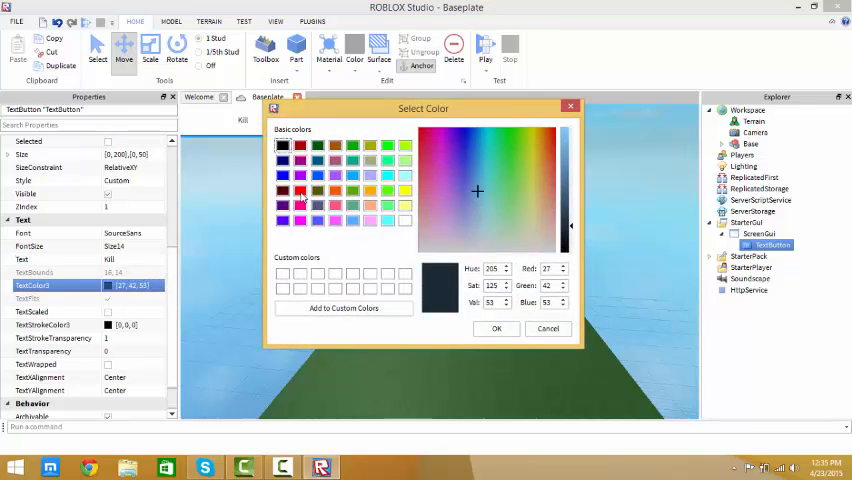
click(496, 329)
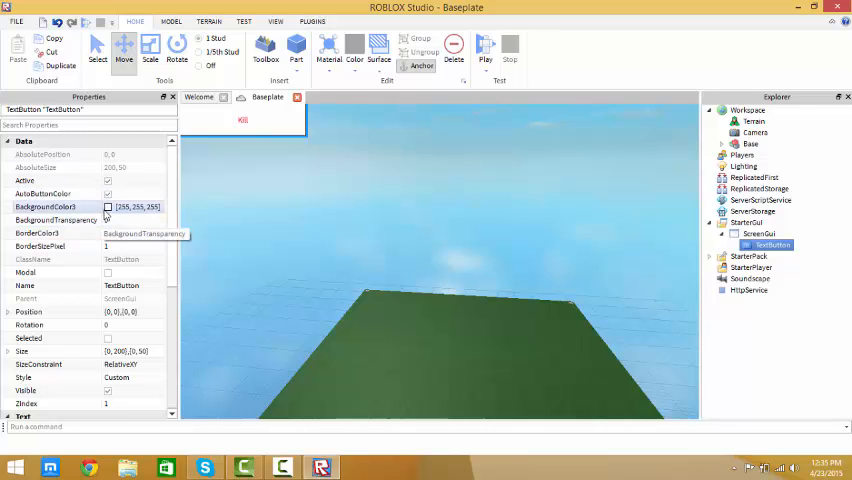
click(130, 207)
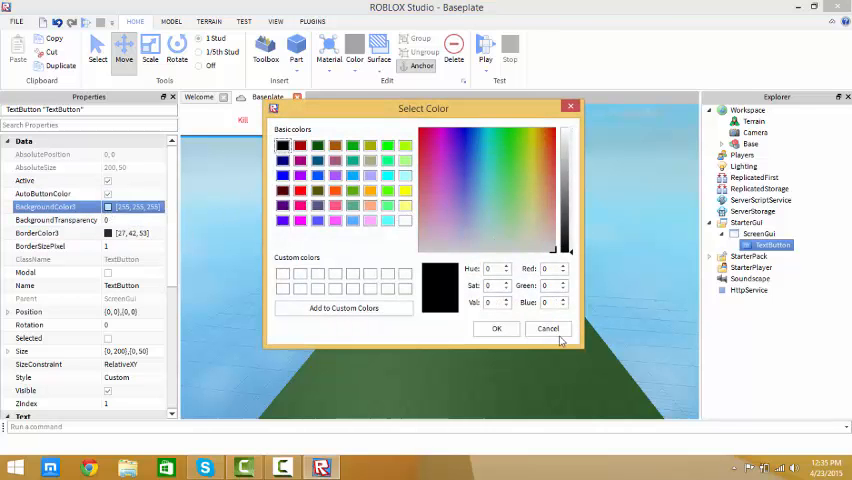
click(496, 328)
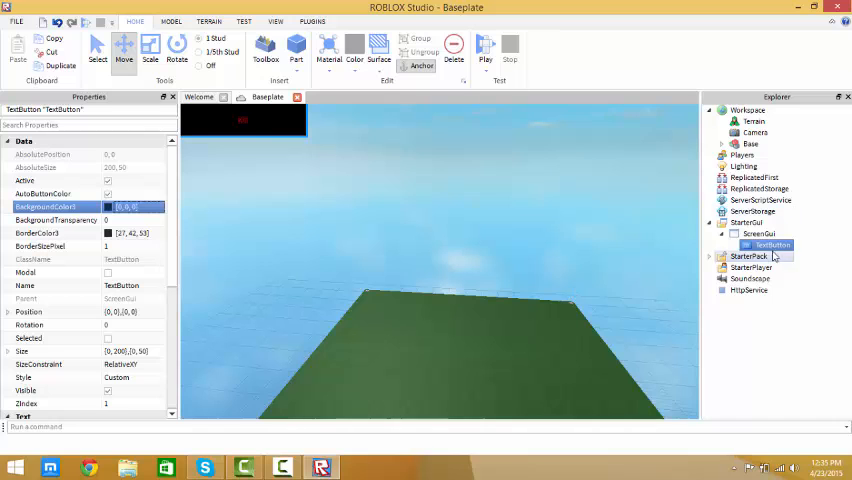
Step: Insert a Script inside the Kill TextButton
right_click(765, 245)
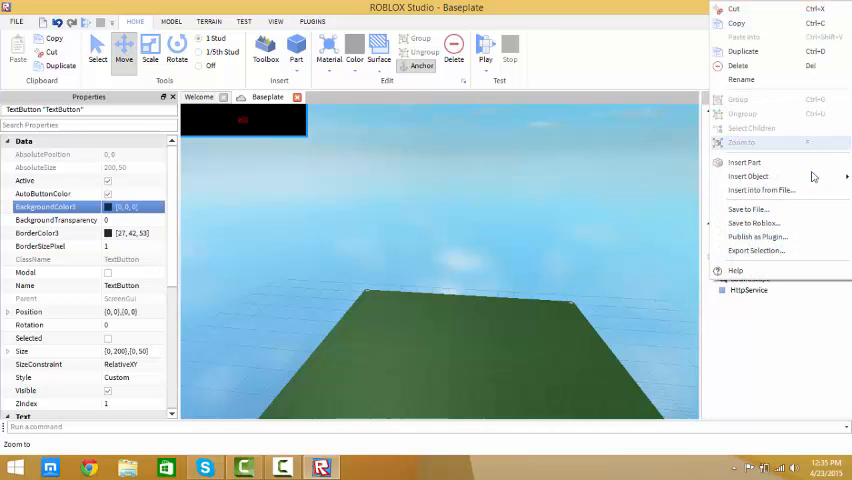
click(749, 176)
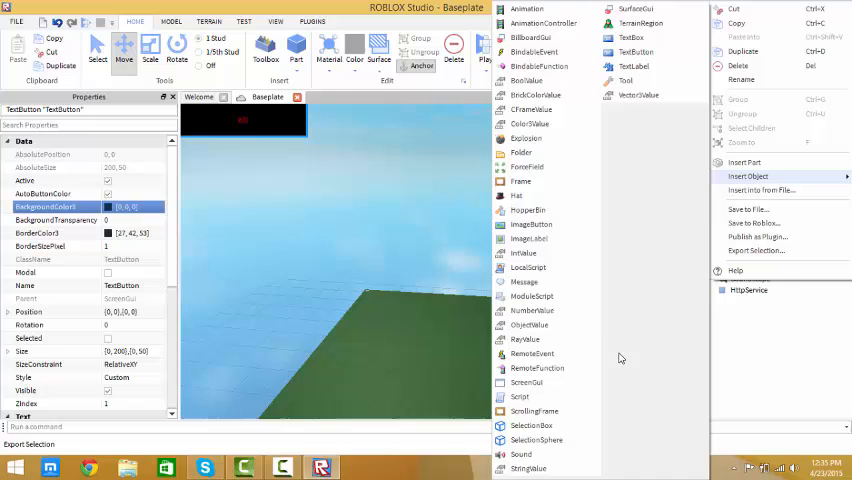
click(519, 397)
text(function)
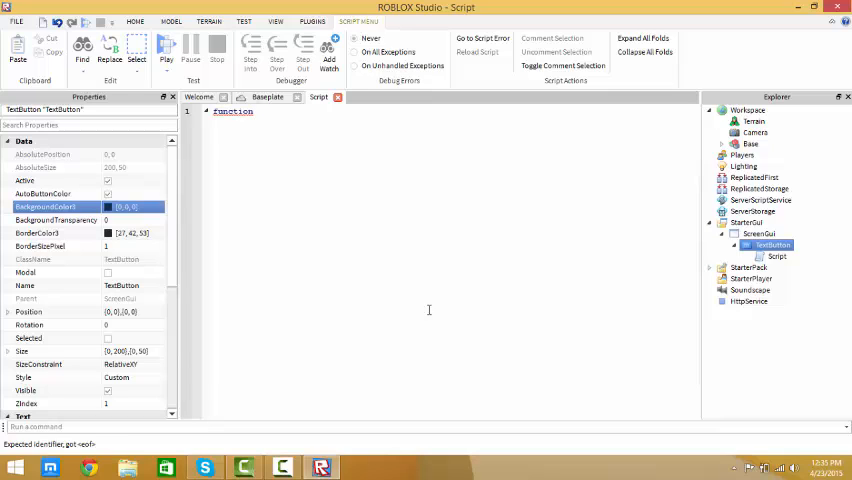
Step: Write a clix function setting game.Workspace.bazookabacon.Humanoid.Health to 0
text(clix()
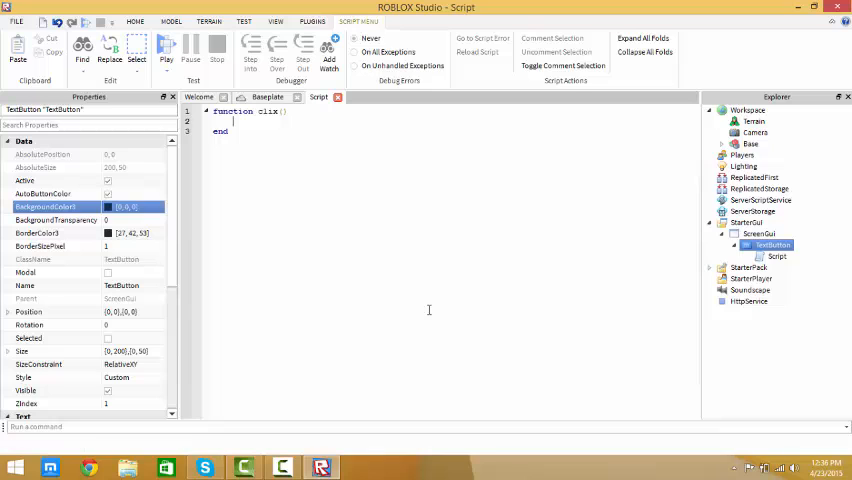
text(qa)
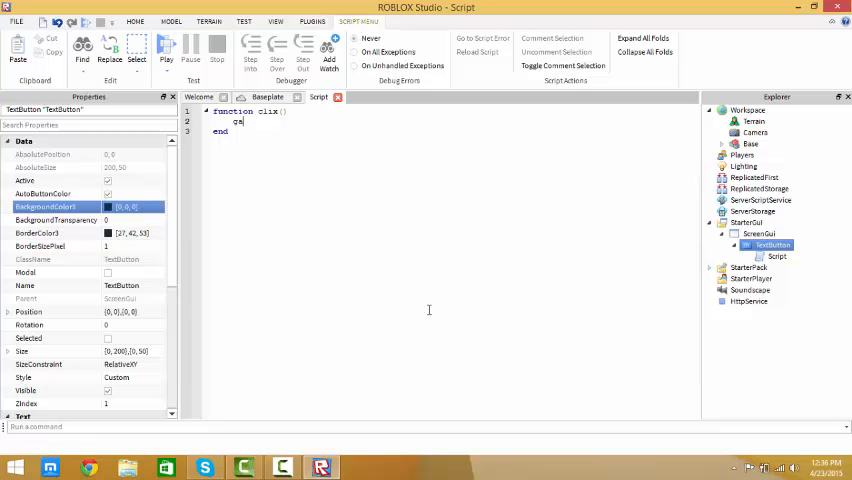
text(game.Work)
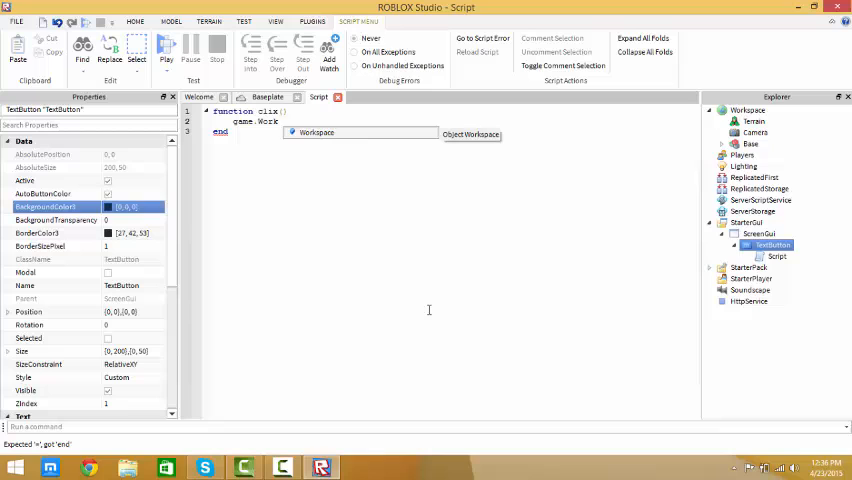
text(.)
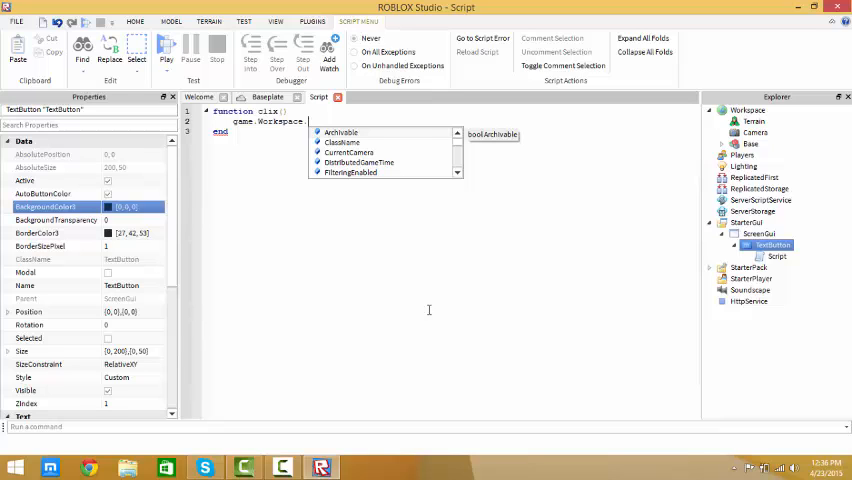
text(bazookabacon.Humanoid)
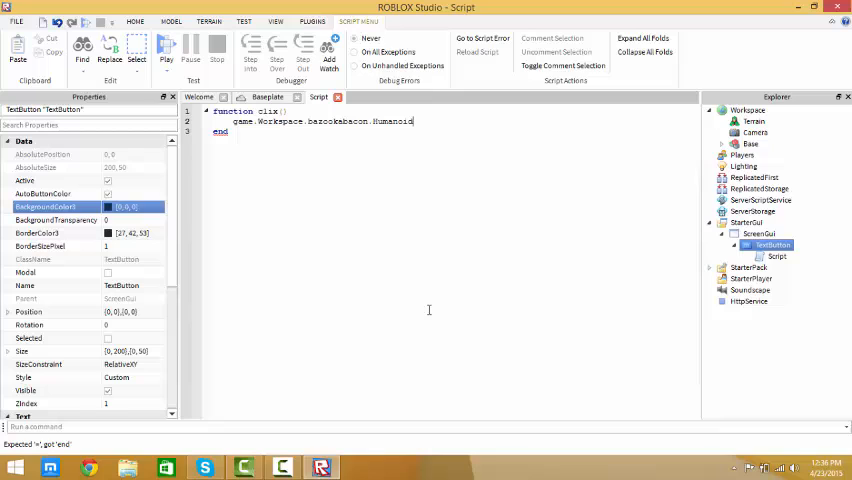
text(.Health = 0)
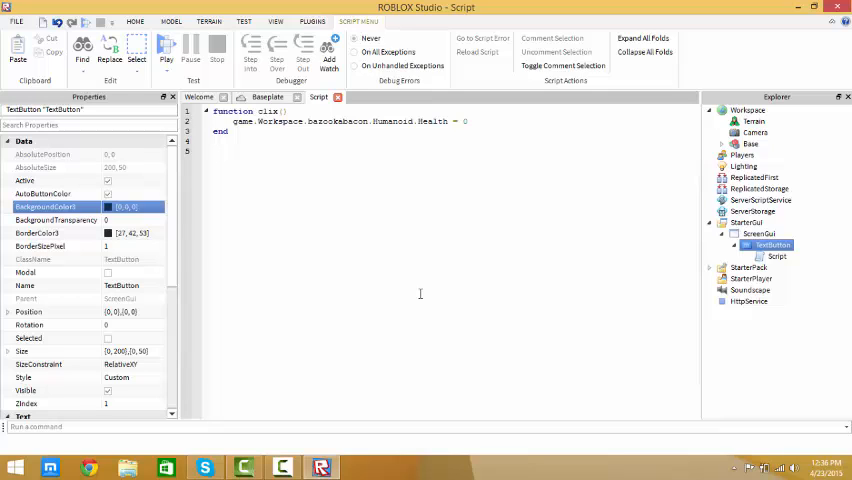
Step: Connect clix to script.Parent.MouseButton1Down and change the target name to Player
text(as)
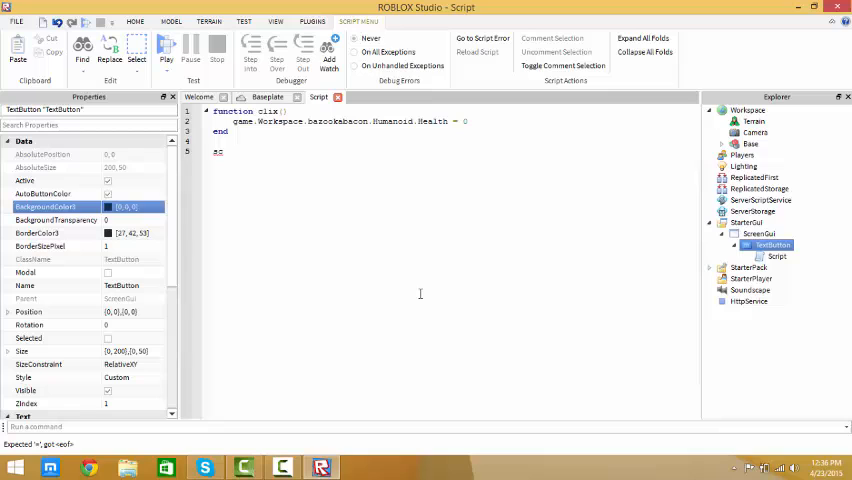
text(s)
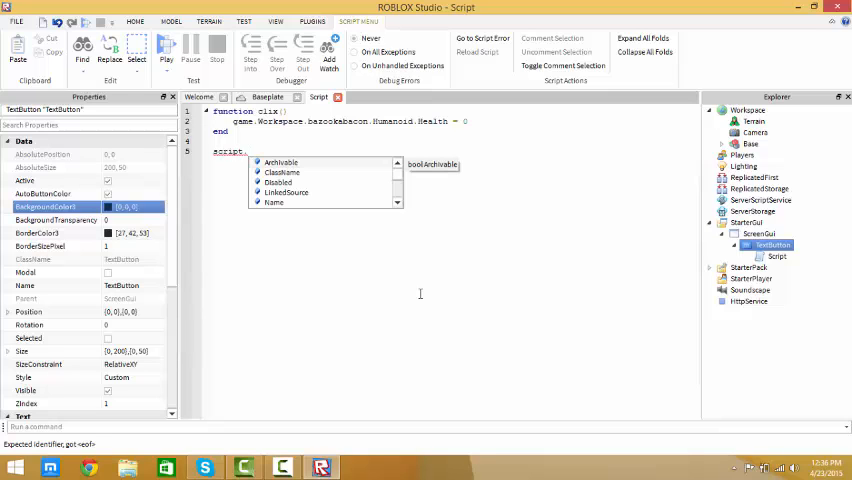
text(Paren)
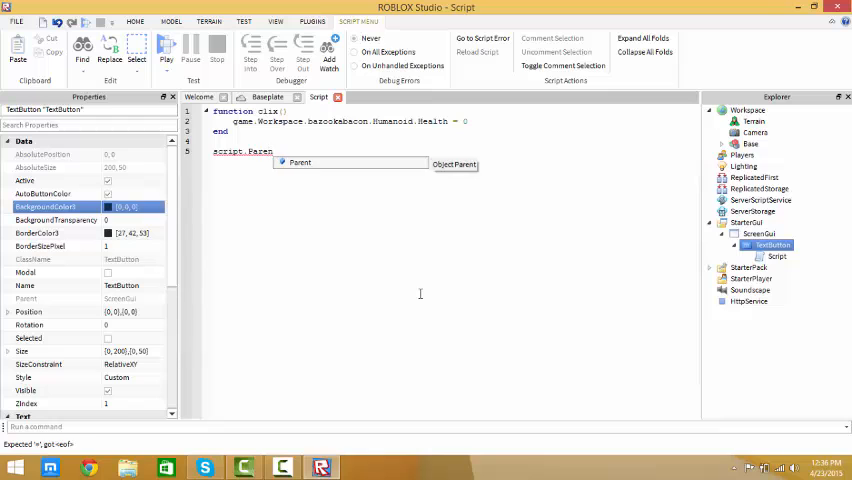
text(.)
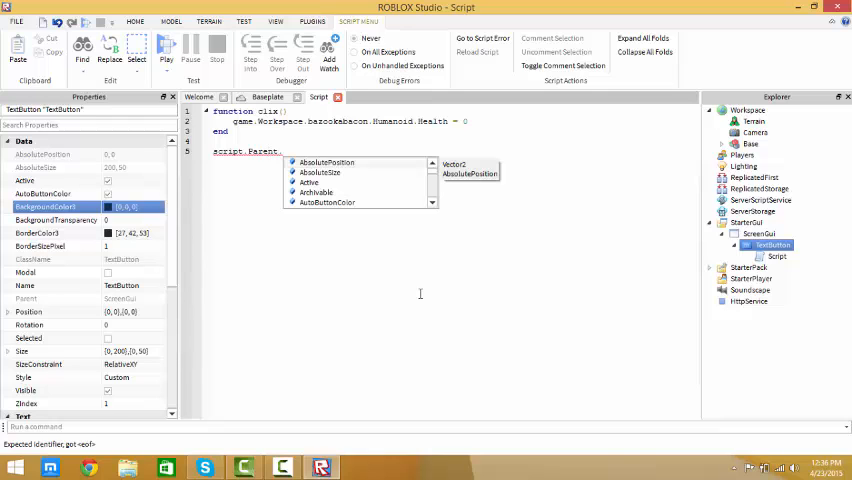
text(MouseButton1Down:connect(clix)
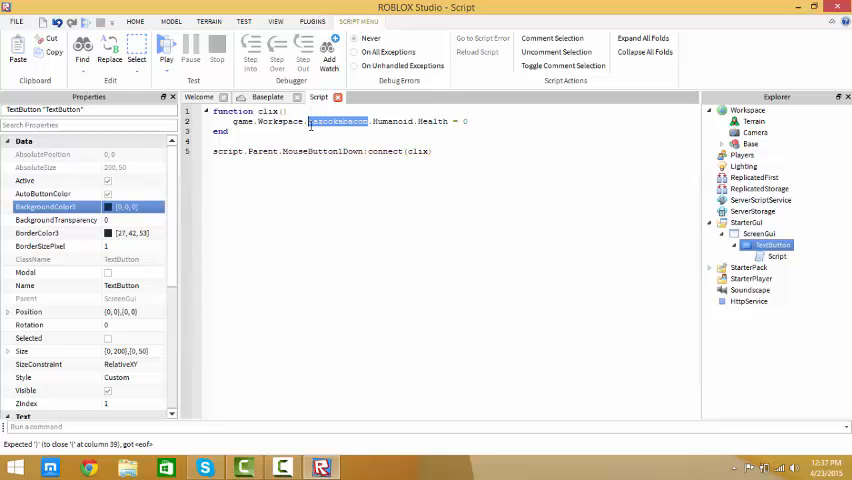
text(Player)
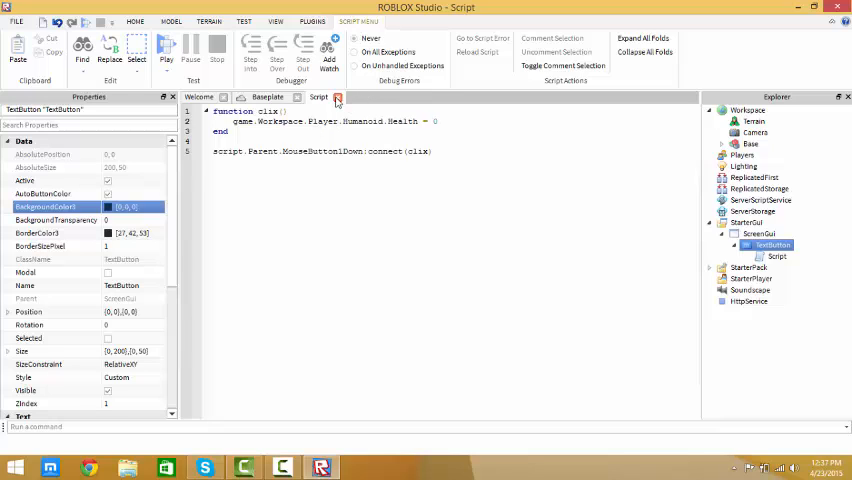
mouse_move(338, 97)
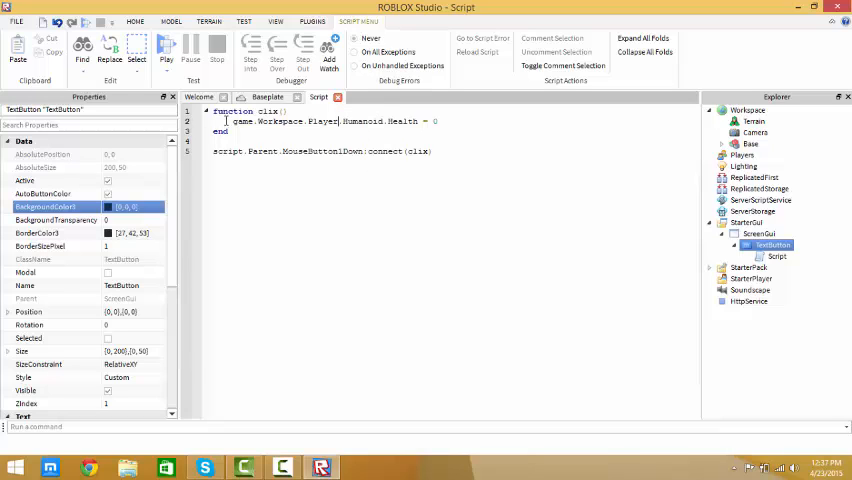
mouse_move(211, 109)
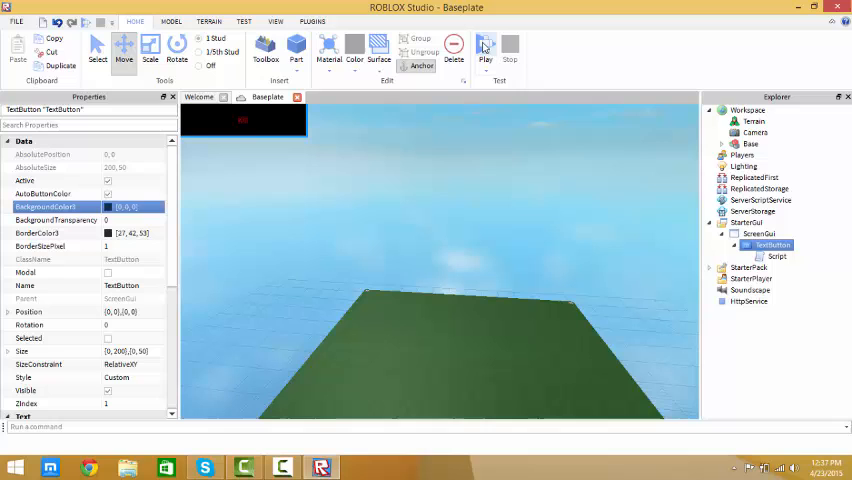
Step: Run a play test with the Kill button, then stop it
click(486, 47)
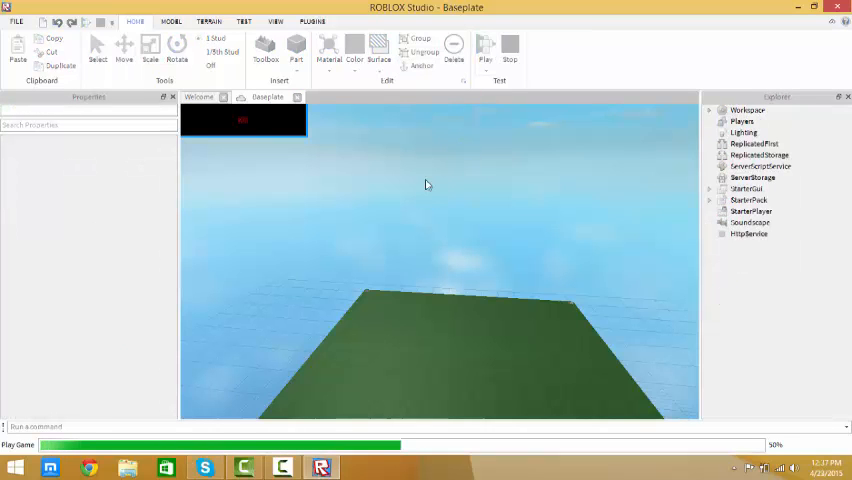
click(486, 47)
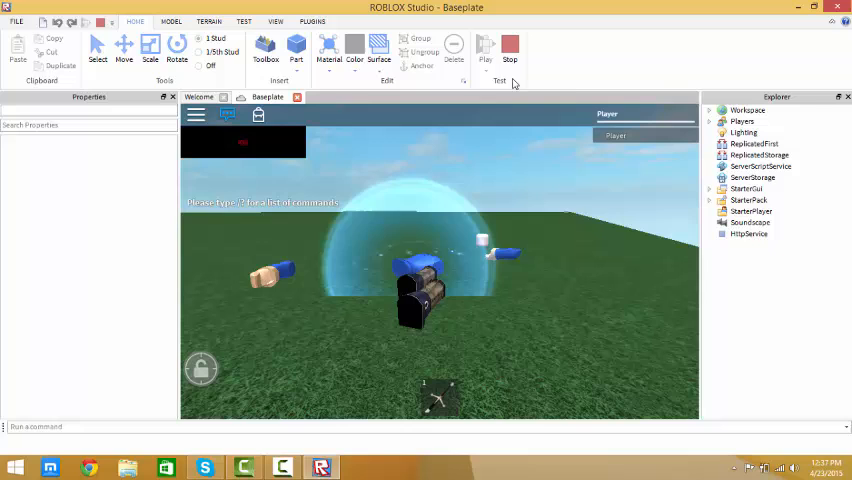
click(510, 50)
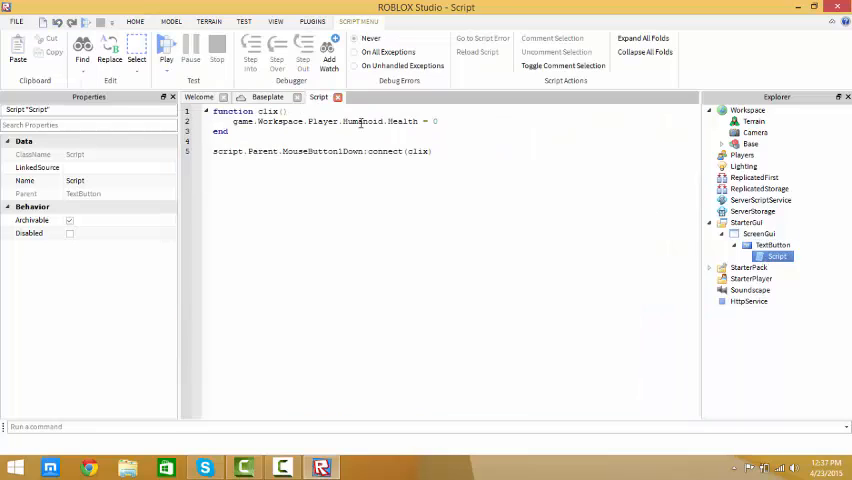
Step: Replace Player with bazookabacon in the kill line and close the script
double_click(326, 121)
text(bazookab)
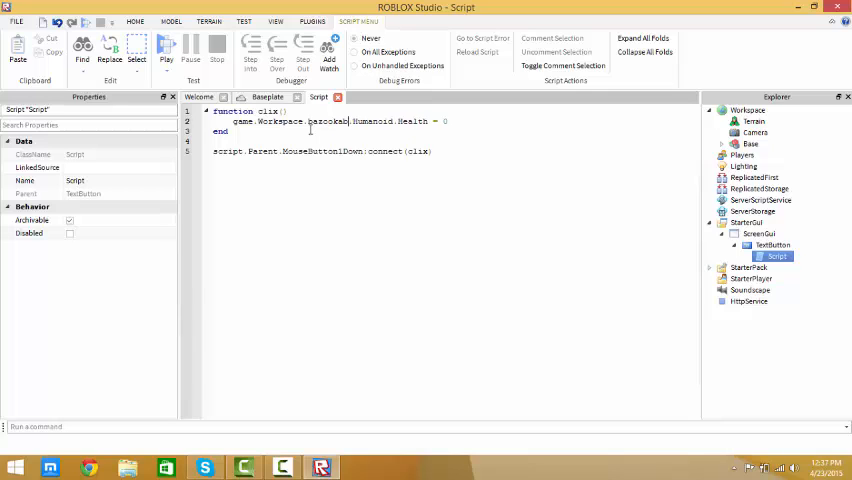
text(acon)
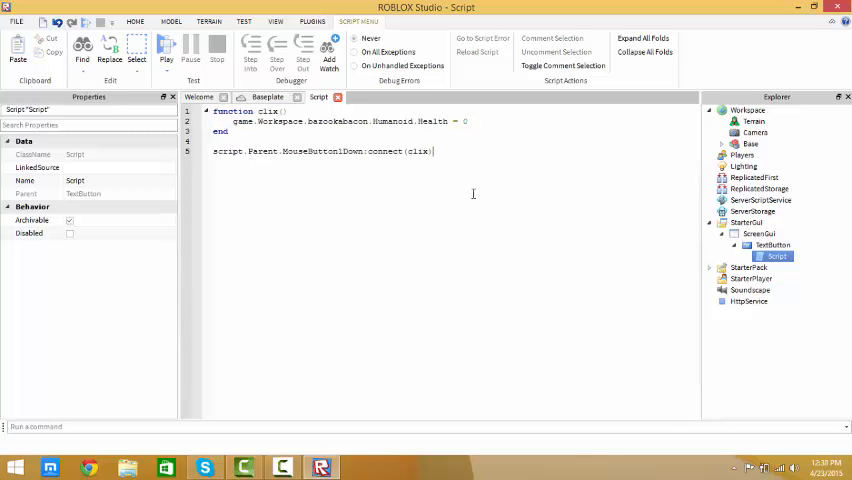
key(ctrl+a)
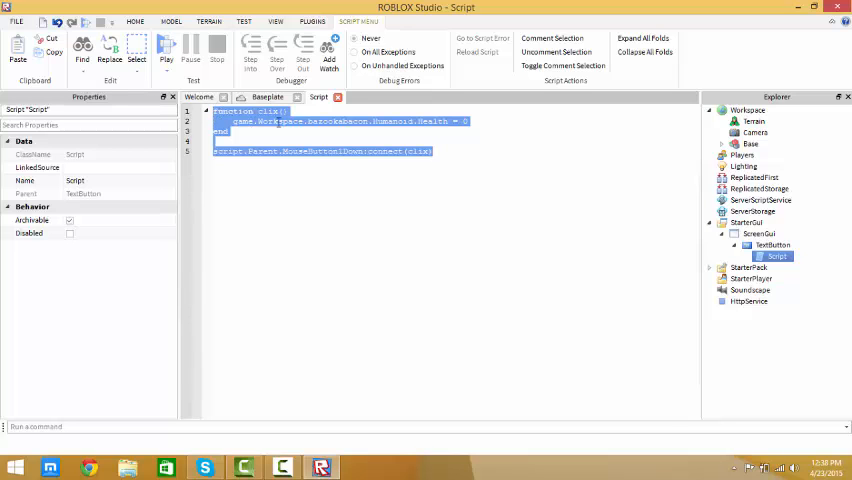
click(267, 96)
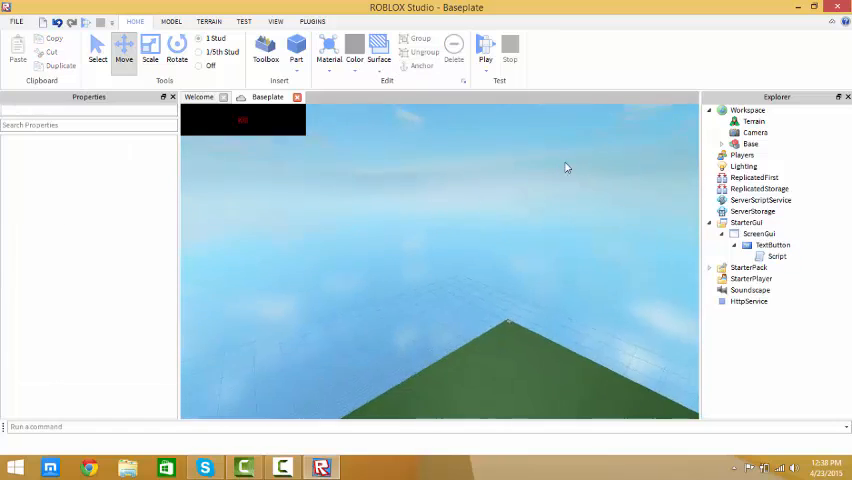
Step: Set the Kill TextButton's Visible property off, then run and stop a quick test
click(775, 256)
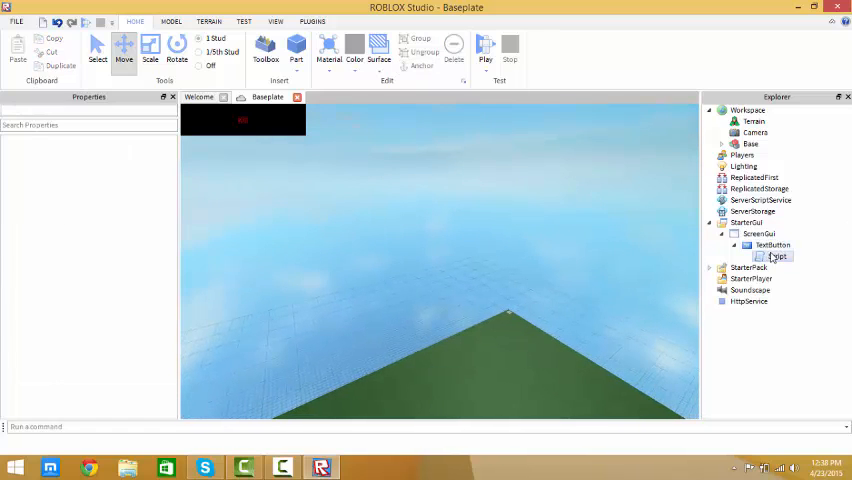
click(772, 245)
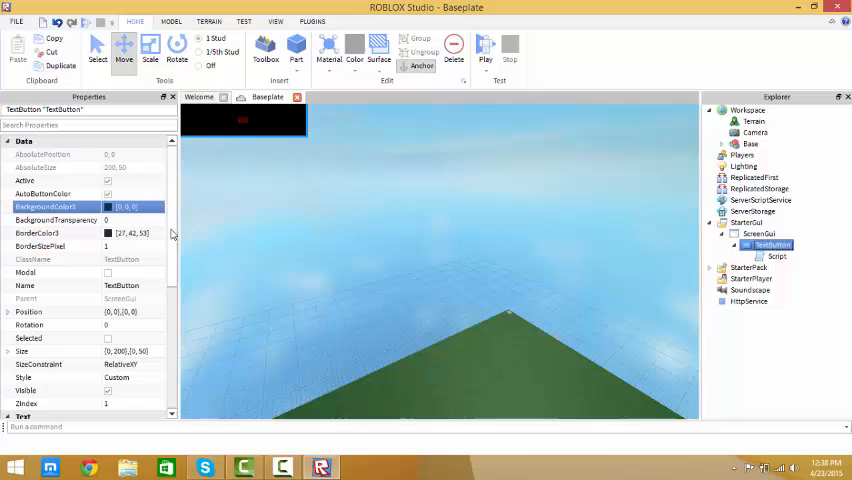
mouse_move(230, 249)
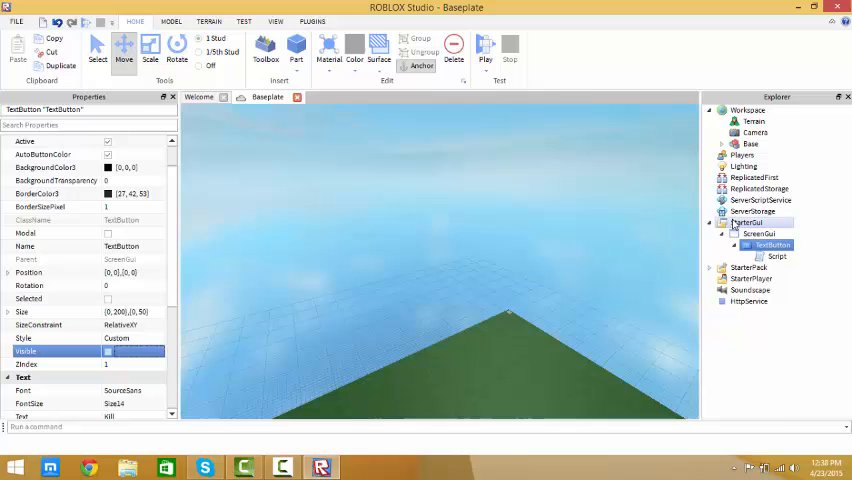
click(485, 47)
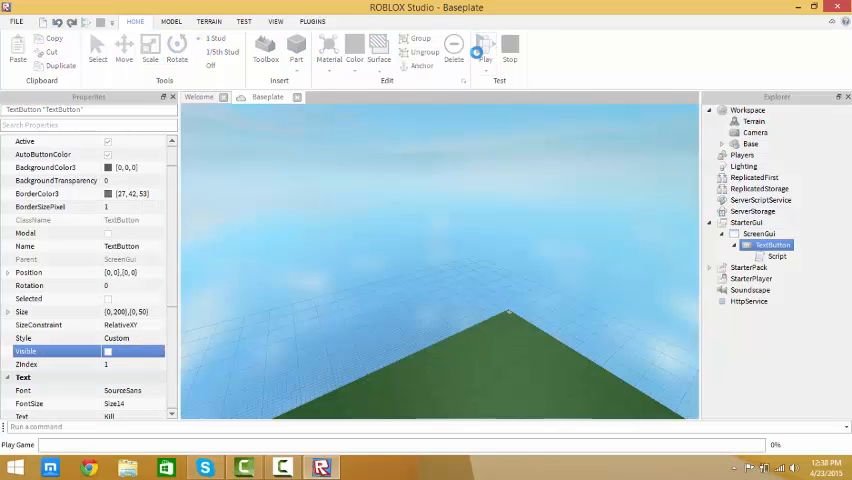
click(485, 48)
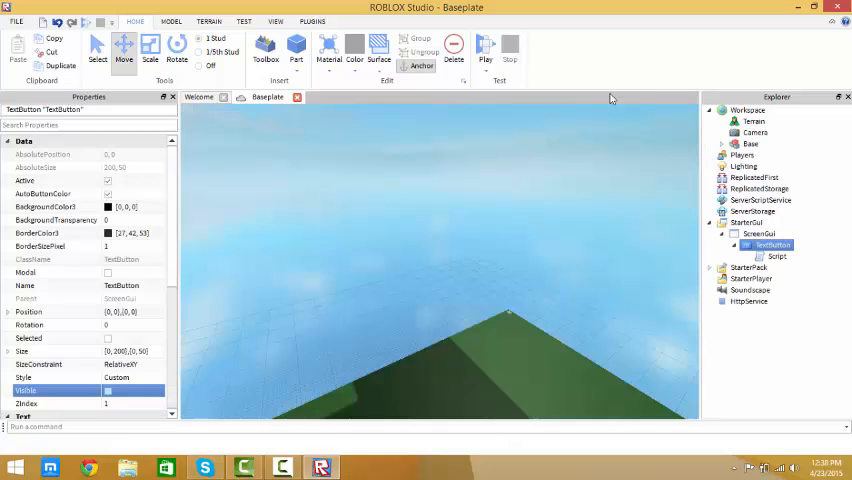
click(775, 257)
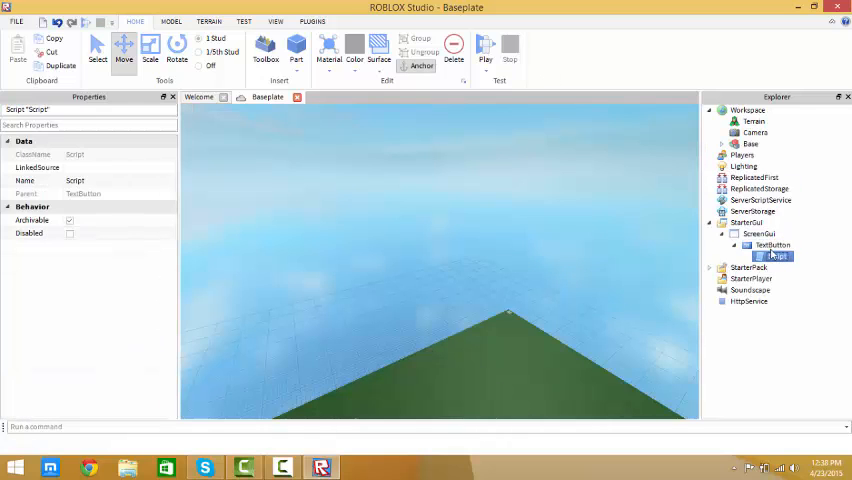
Step: Insert a new Script under StarterGui
right_click(753, 222)
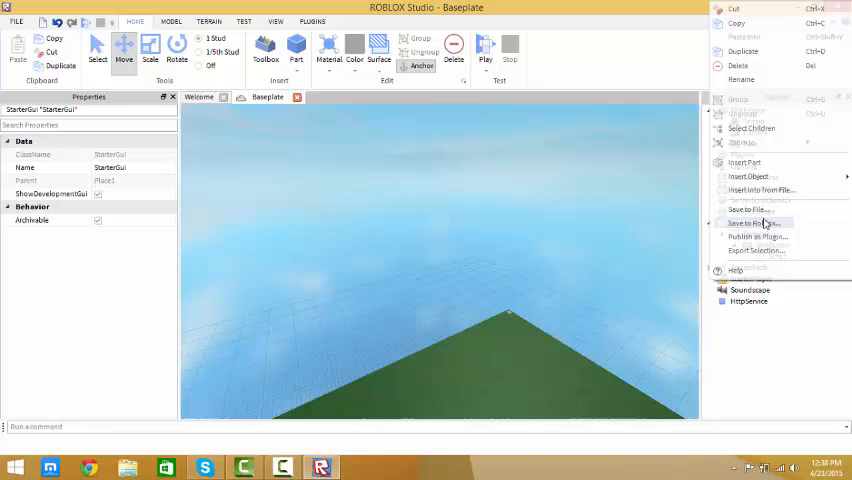
click(748, 176)
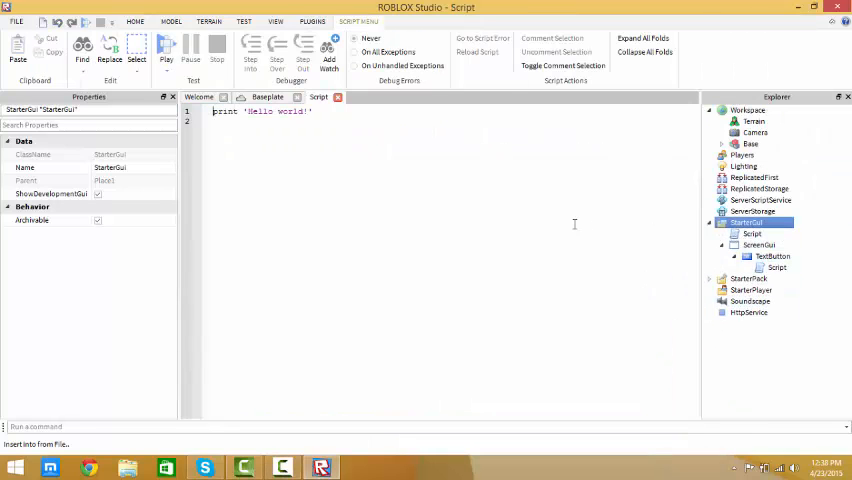
click(166, 47)
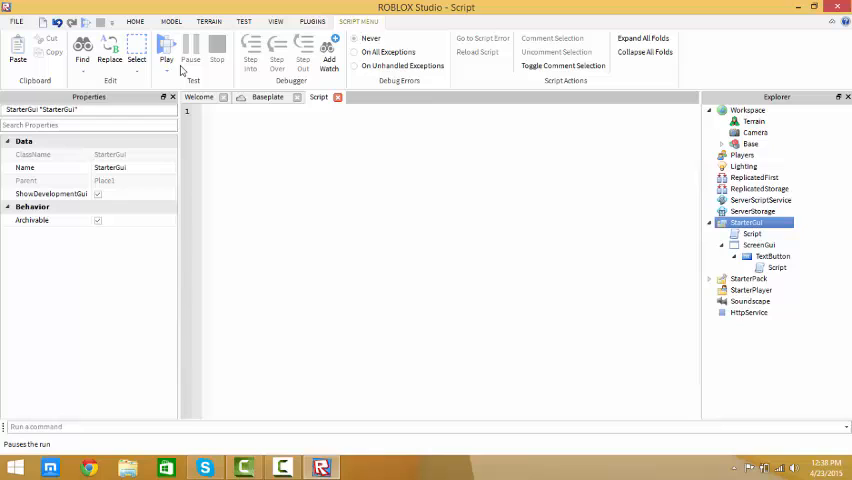
Step: Write game.Players.Player.PlayerGui.ScreenGui.TextButton.Visible = true in the script
text(game.Players.)
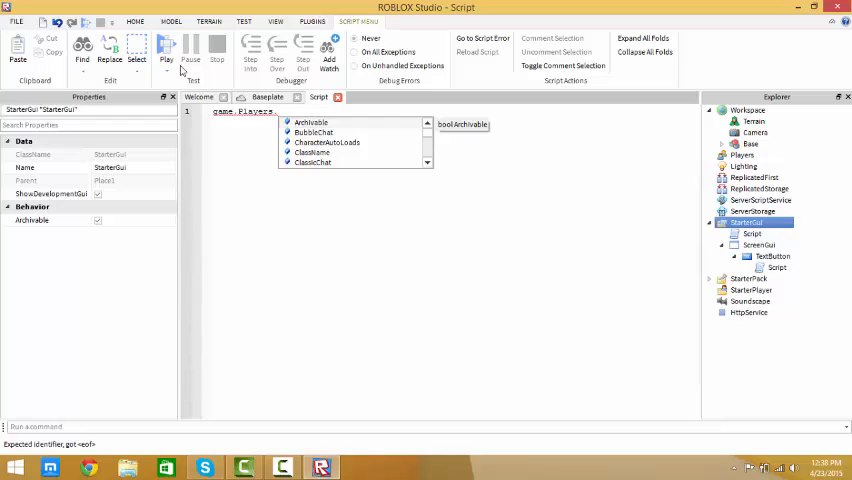
text(Player.)
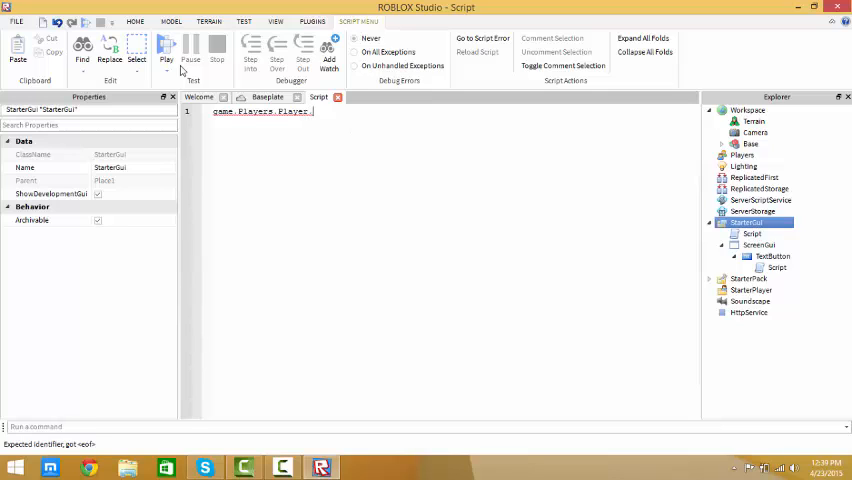
text(PlayerGui.)
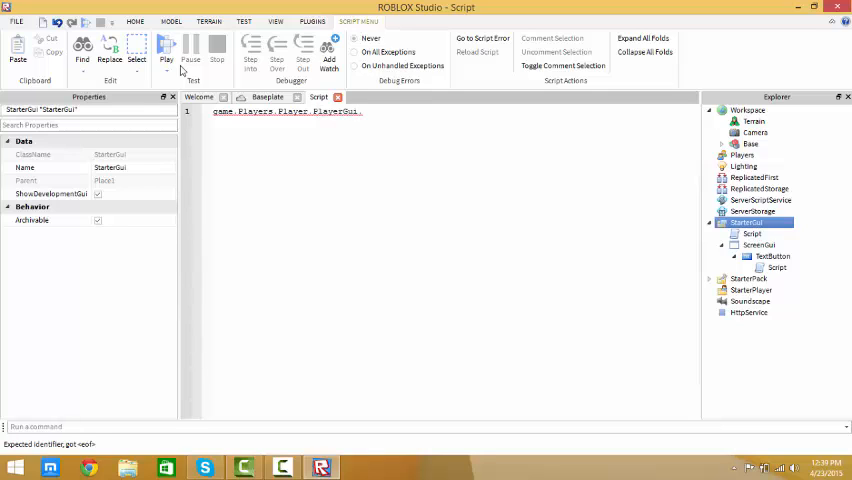
text(Sc)
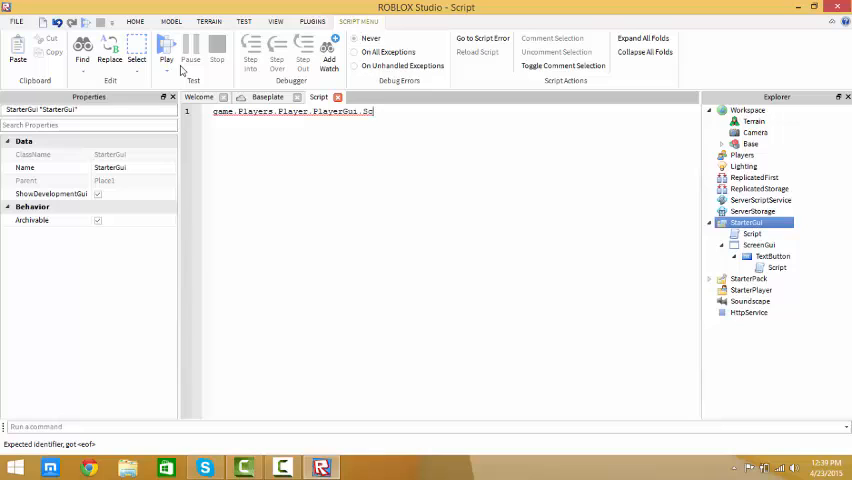
text(creenGui)
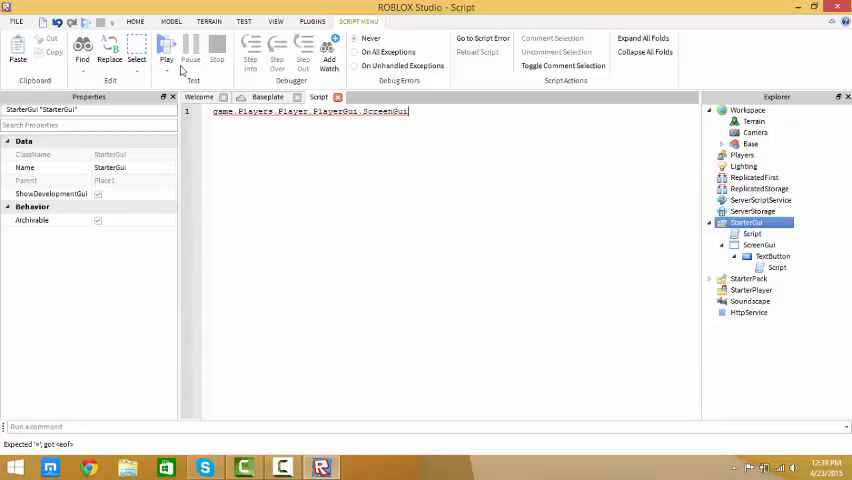
text(.Tex)
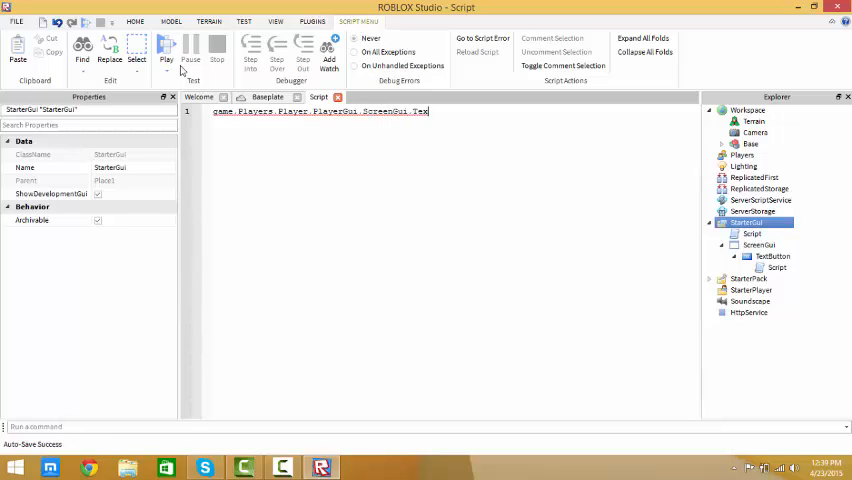
text(tButton)
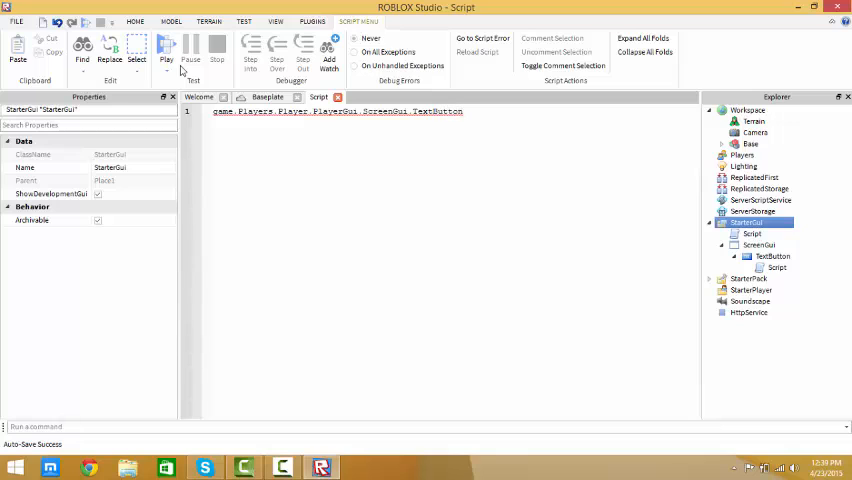
text(.)
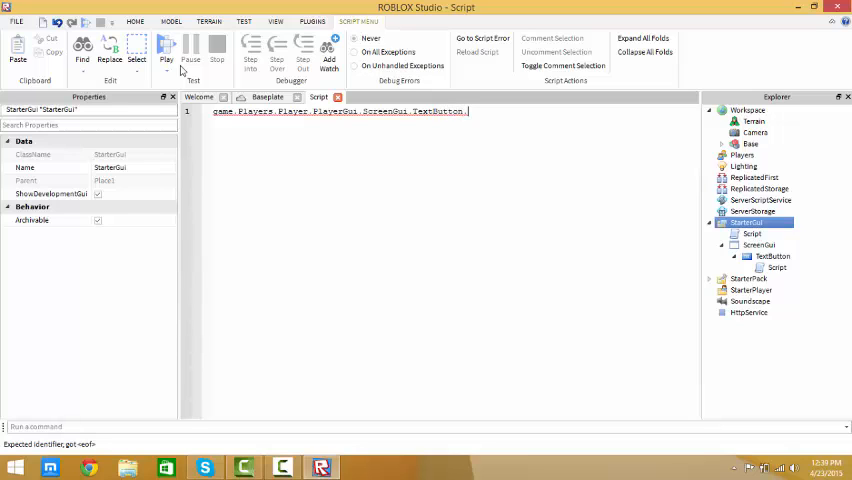
text(Visible =)
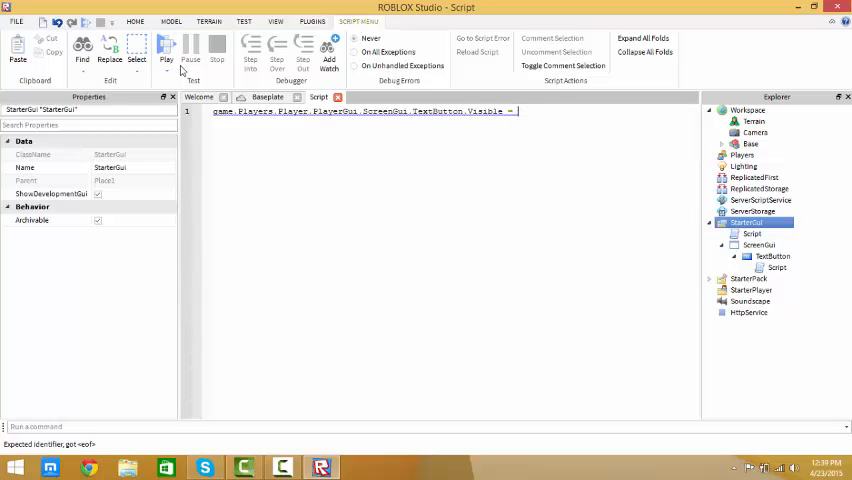
text(true)
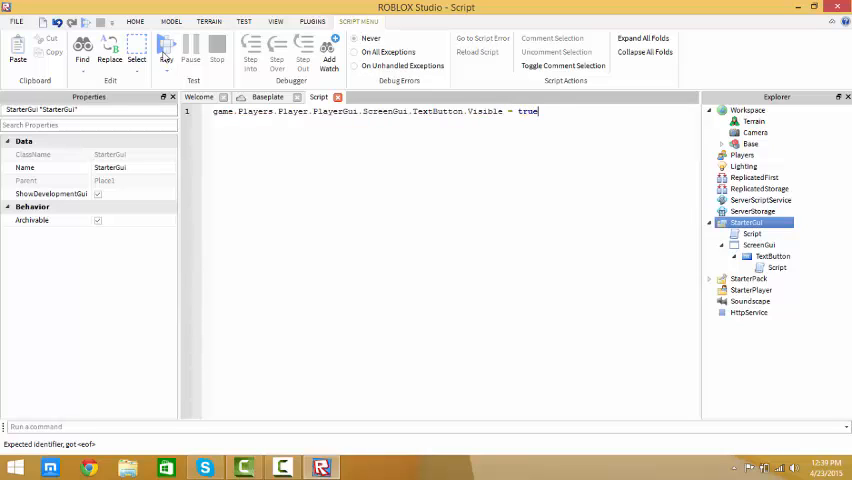
Step: Play-test from the HOME tab to check the Kill button appears, then stop
click(135, 21)
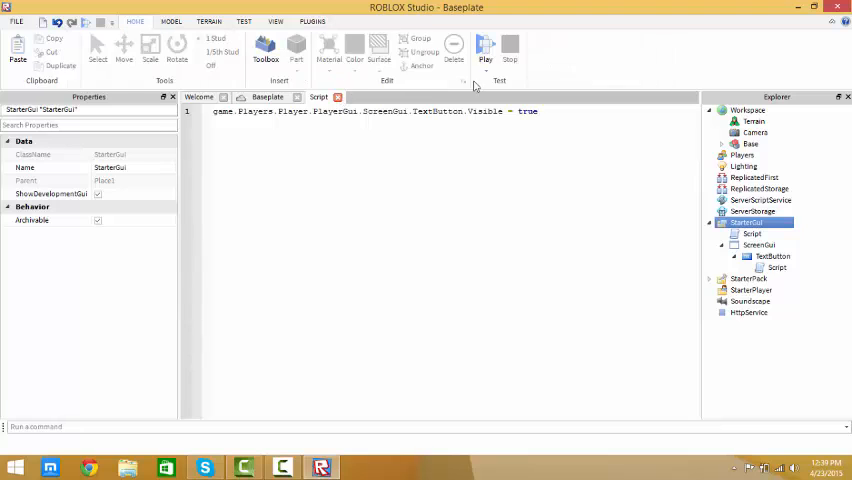
click(485, 46)
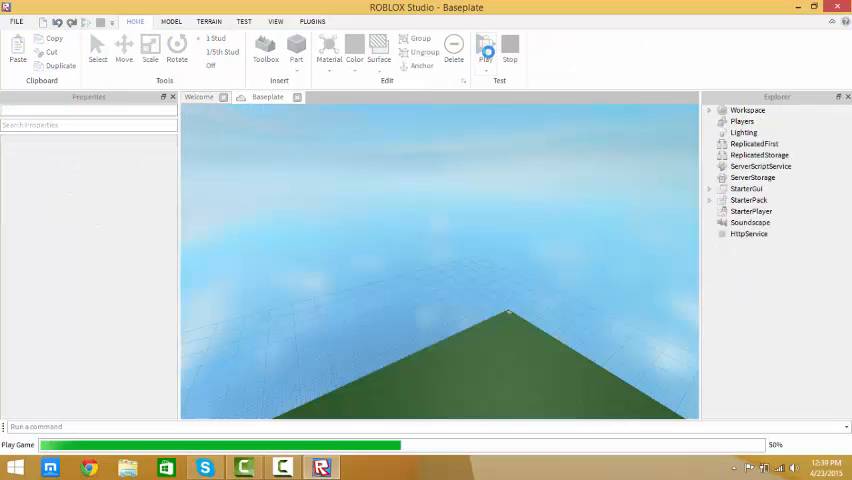
click(486, 48)
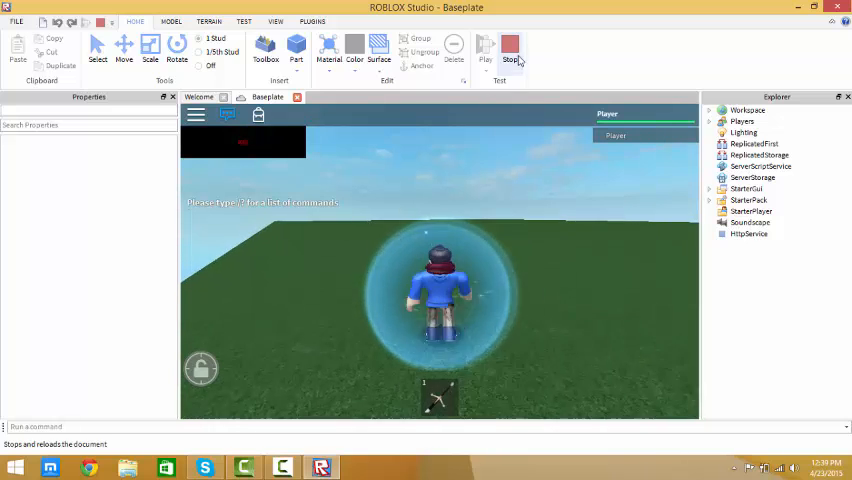
click(510, 47)
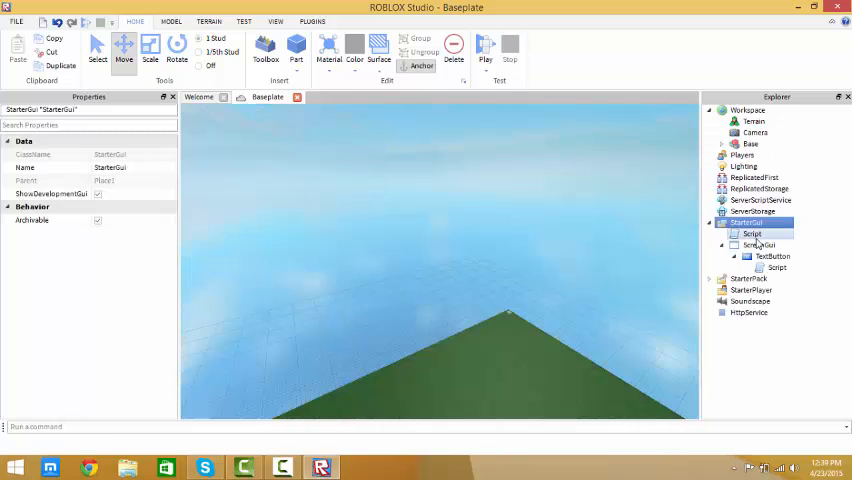
Step: Reopen the StarterGui script and select the word Player in its Visible line
double_click(752, 234)
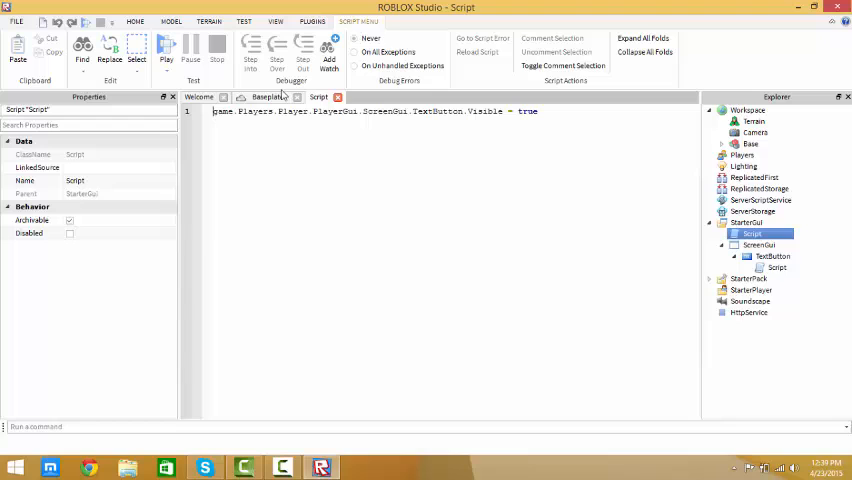
double_click(290, 111)
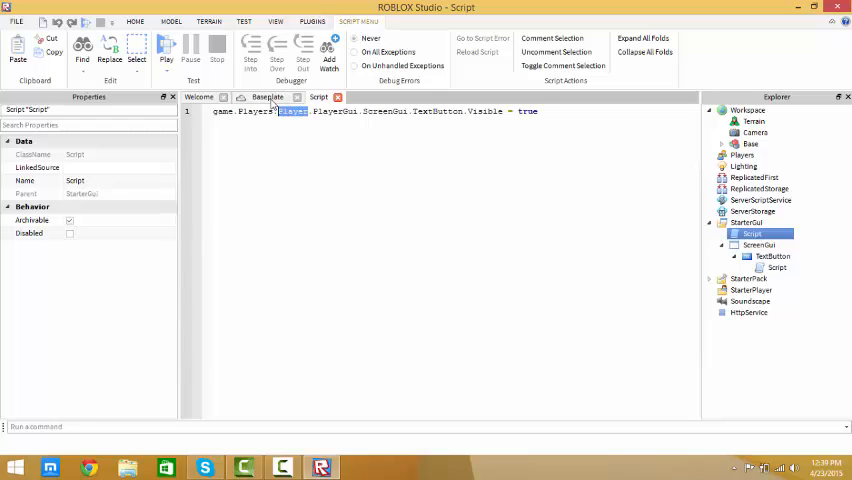